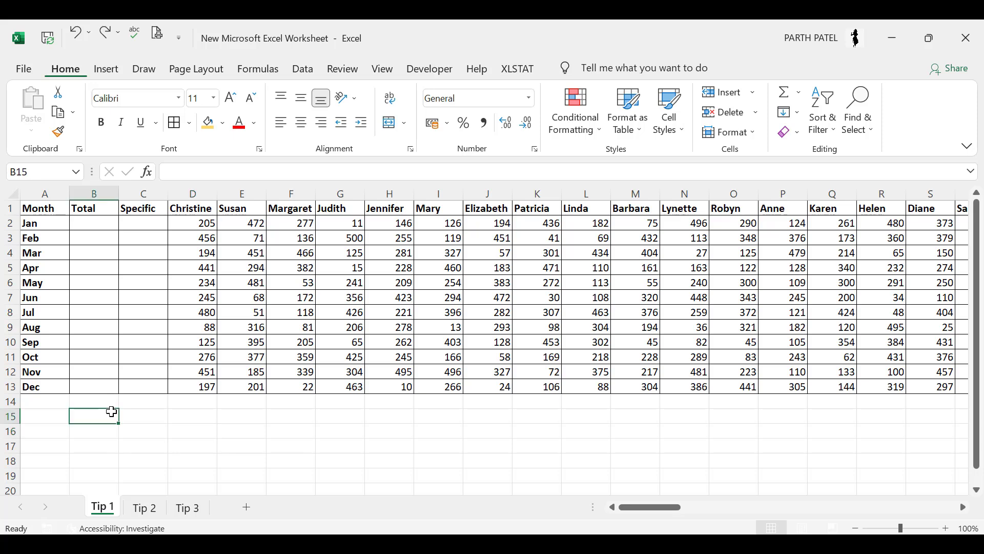
Review the Month, Total and name column headers across the sheet.
{"action": "left_click", "coordinate": [44, 387]}
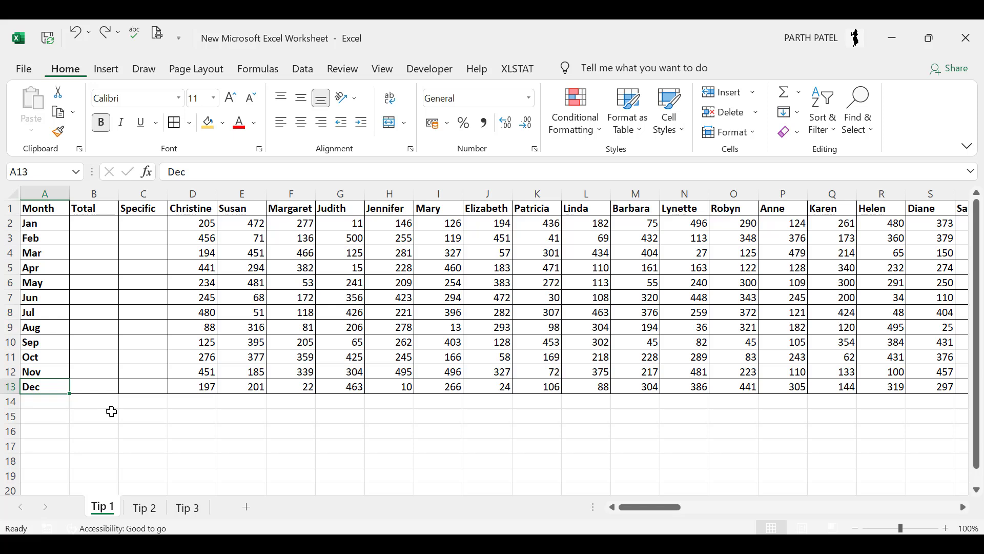
{"action": "left_click", "coordinate": [44, 208]}
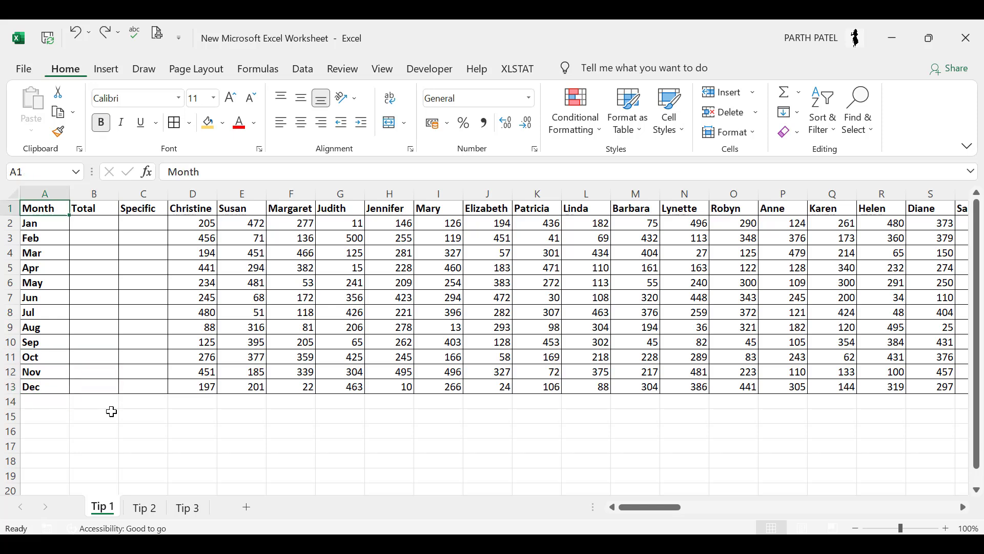
{"action": "left_click", "coordinate": [191, 208]}
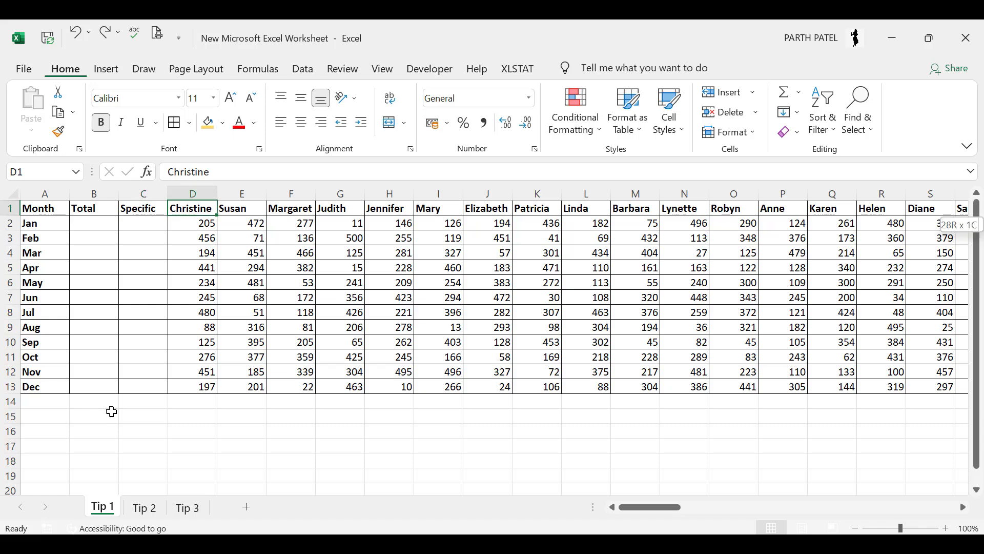
{"action": "scroll", "scroll_direction": "right", "scroll_amount": 3}
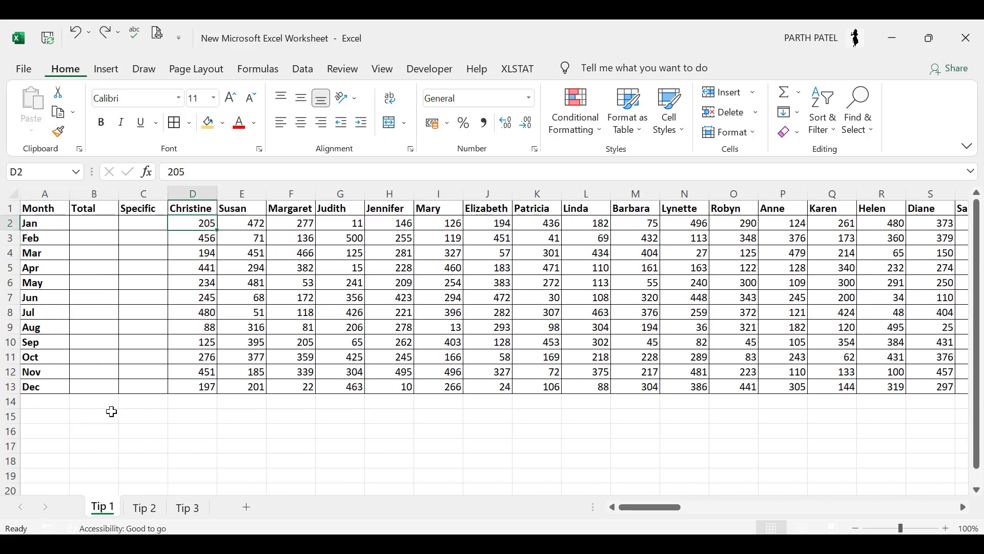
Enter =SUM(D2:CY2) in the January Total cell and fill it down to B13.
{"action": "left_click", "coordinate": [93, 223]}
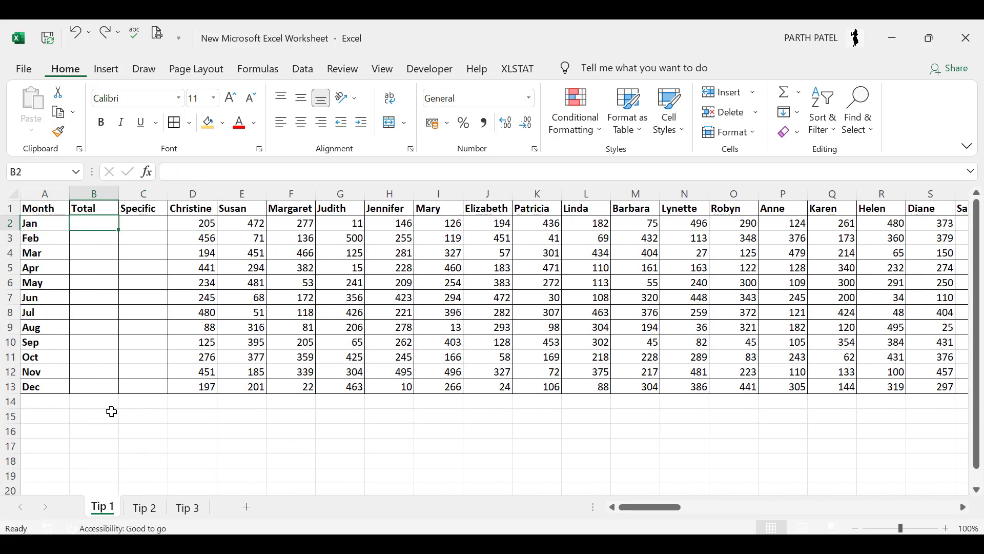
{"action": "type", "text": "=SUM(D13:CY13"}
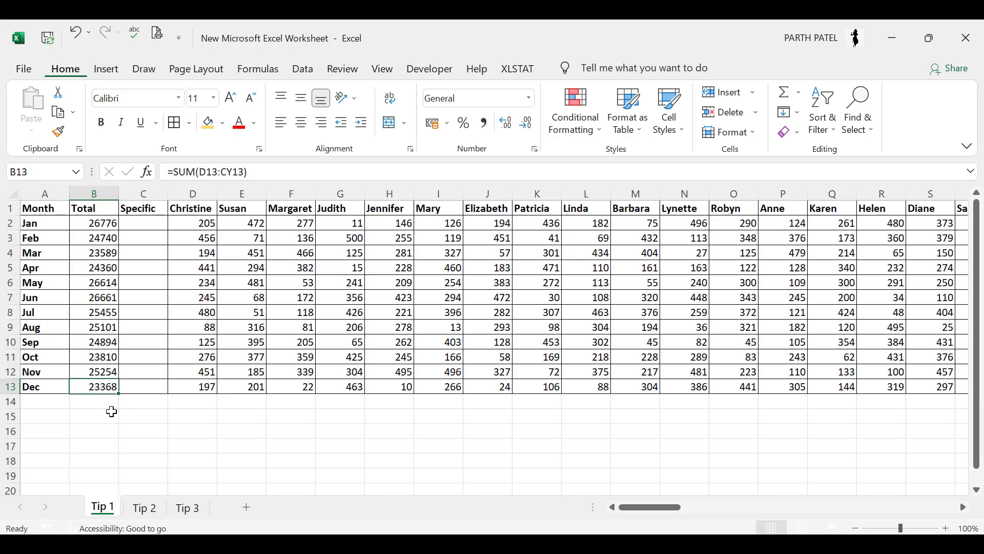
{"action": "left_click", "coordinate": [143, 222]}
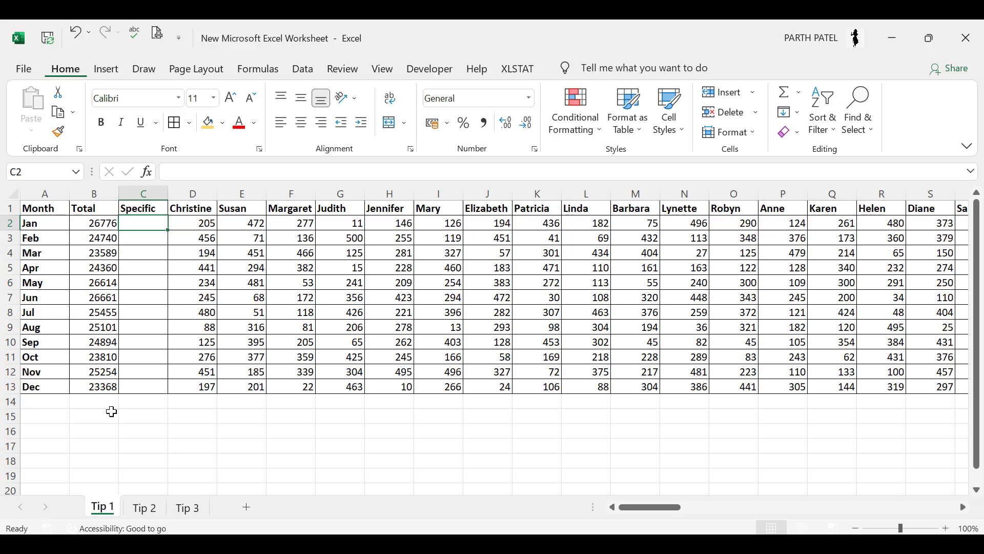
{"action": "left_click", "coordinate": [341, 223]}
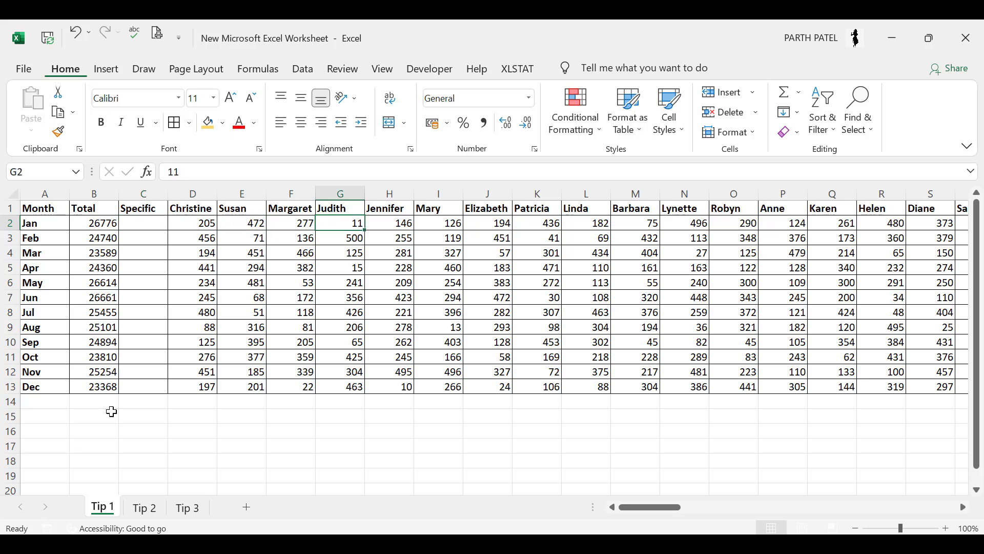
{"action": "left_click", "coordinate": [486, 222]}
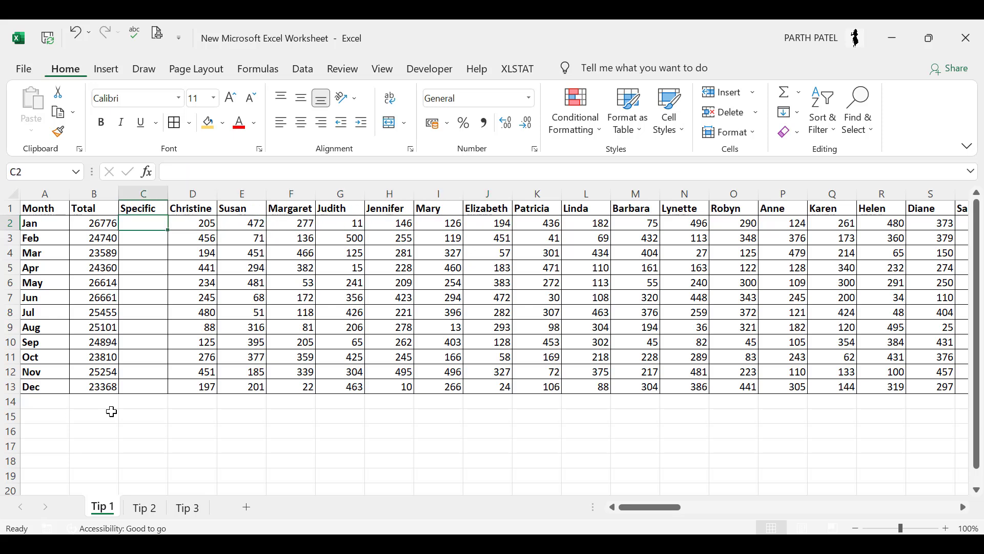
{"action": "type", "text": "="}
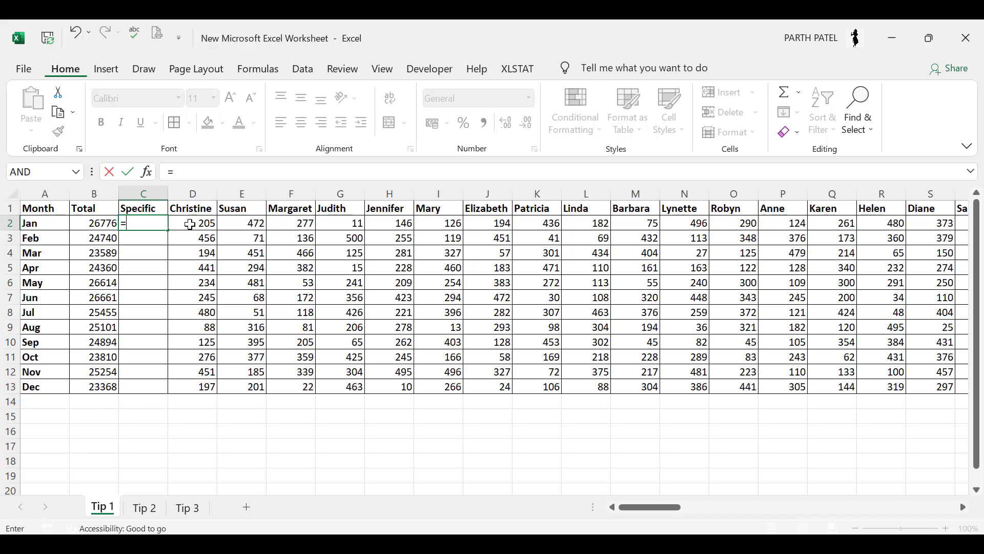
{"action": "left_click", "coordinate": [192, 223]}
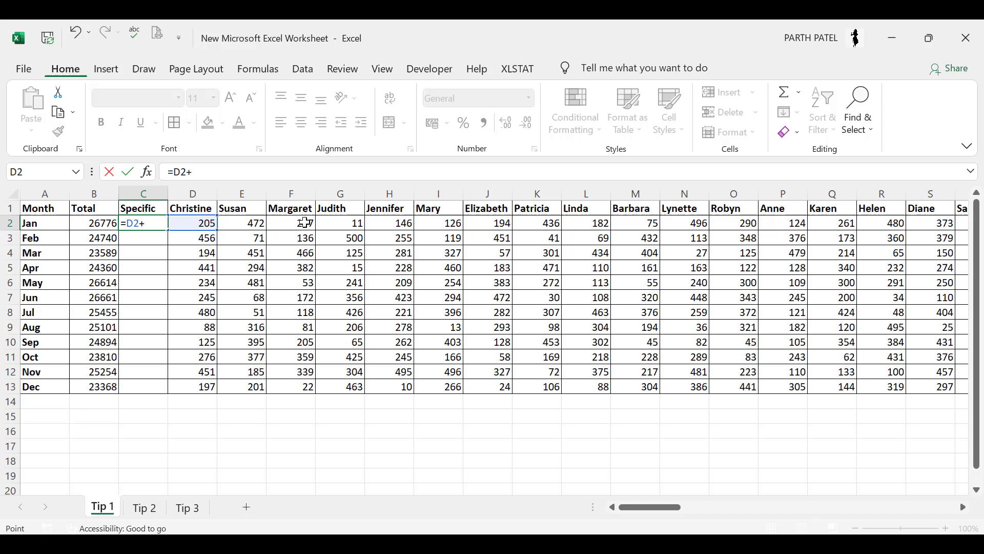
{"action": "left_click", "coordinate": [290, 222]}
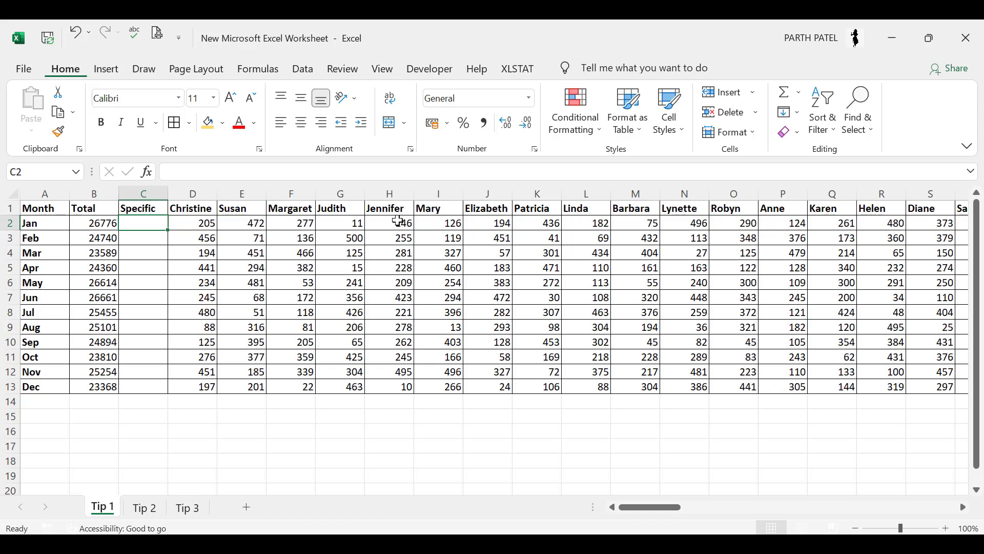
{"action": "left_click", "coordinate": [193, 208]}
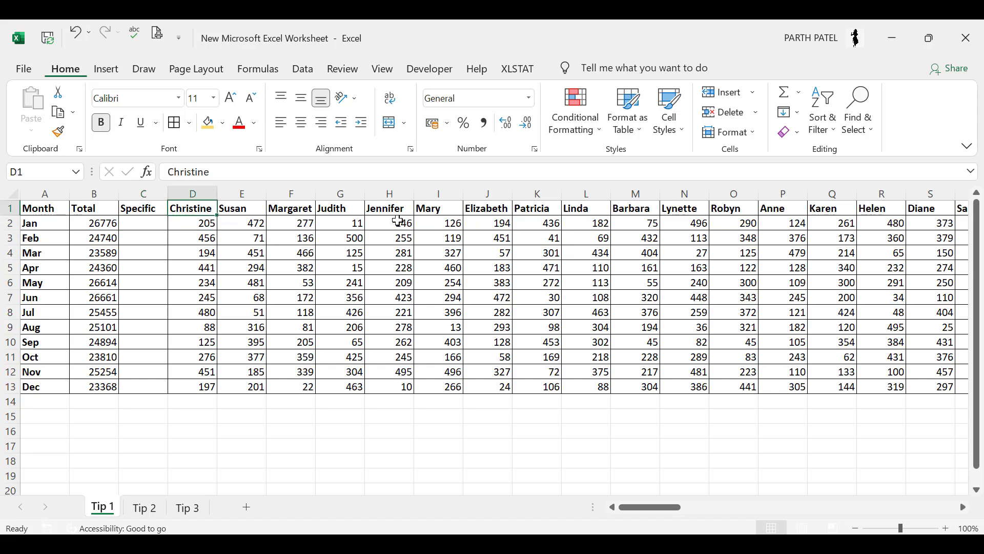
Create names from the top row of D1:CY13 via Formulas > Create from Selection.
{"action": "scroll", "scroll_direction": "right", "scroll_amount": 3}
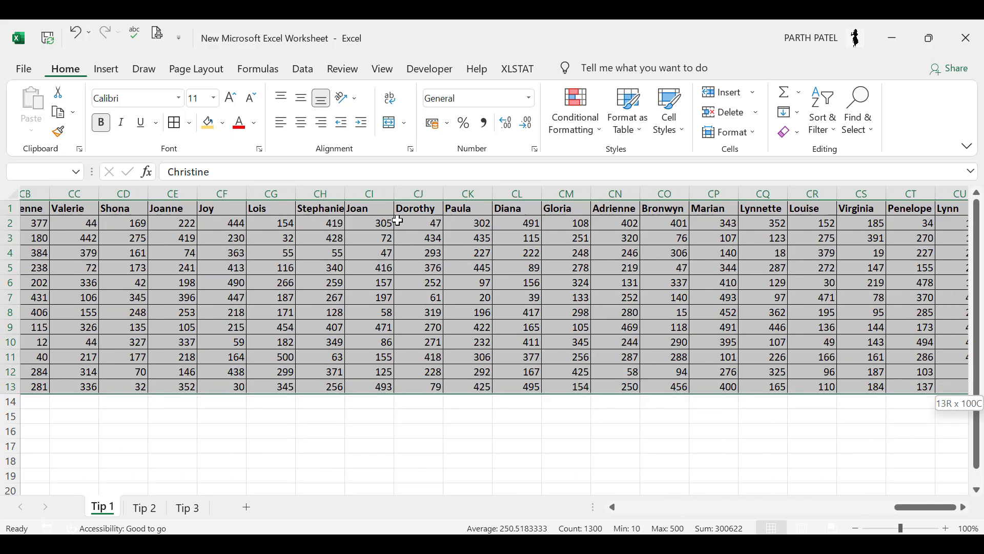
{"action": "left_click", "coordinate": [256, 69]}
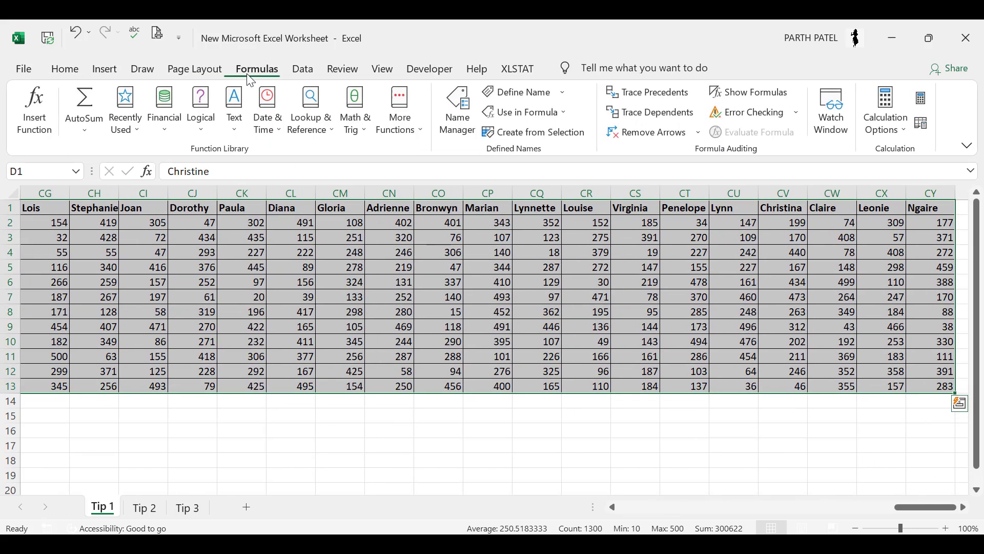
{"action": "mouse_move", "coordinate": [534, 132]}
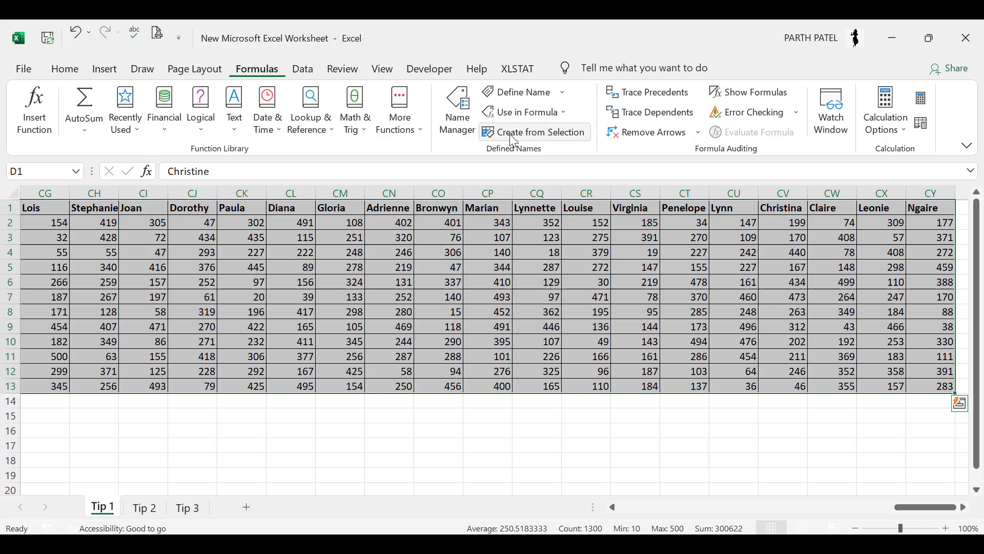
{"action": "mouse_move", "coordinate": [533, 133]}
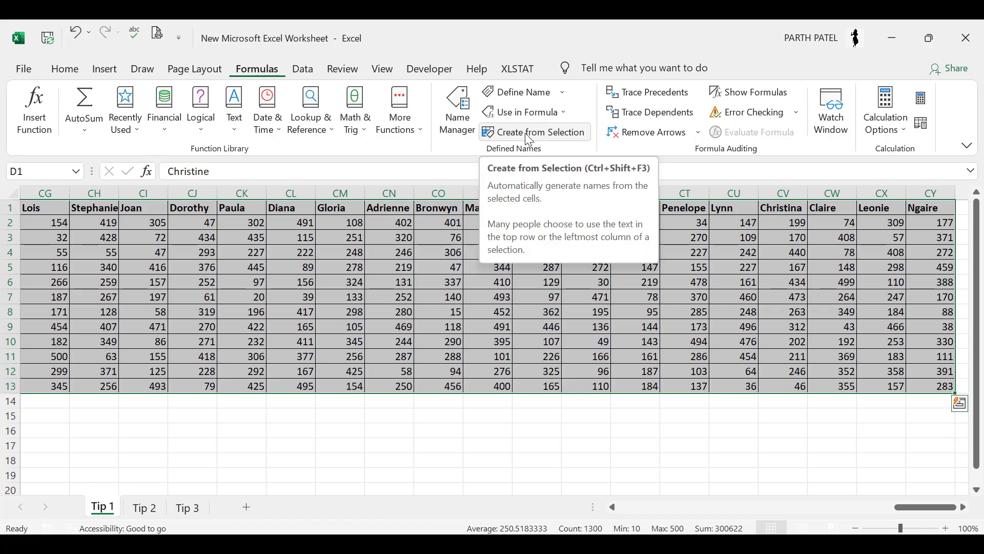
{"action": "left_click", "coordinate": [534, 133]}
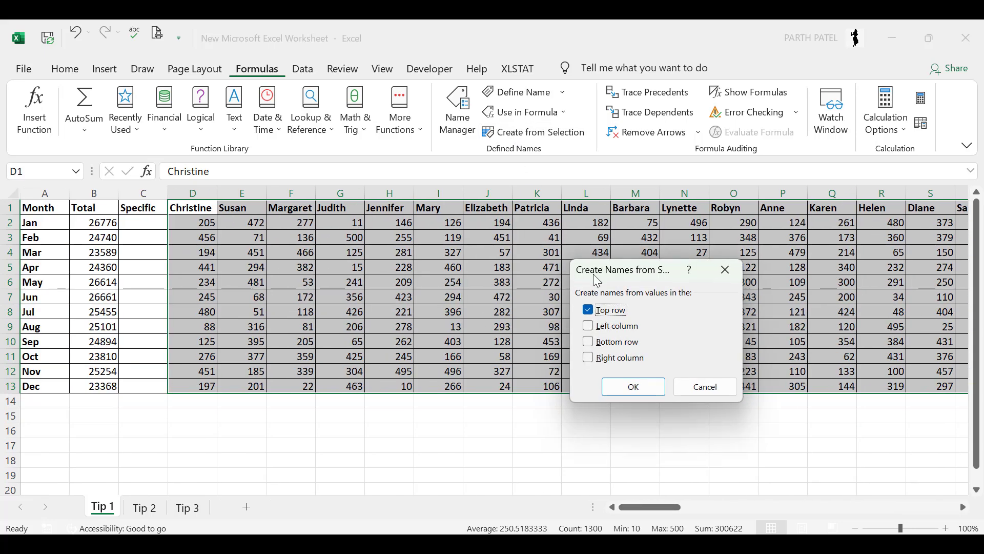
{"action": "left_click_drag", "start_coordinate": [624, 270], "coordinate": [486, 210]}
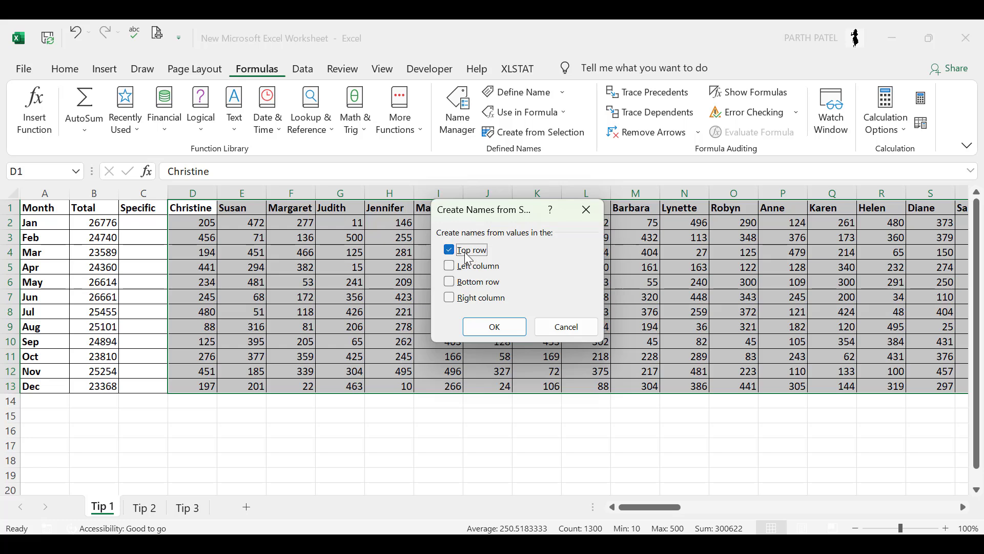
{"action": "mouse_move", "coordinate": [536, 245]}
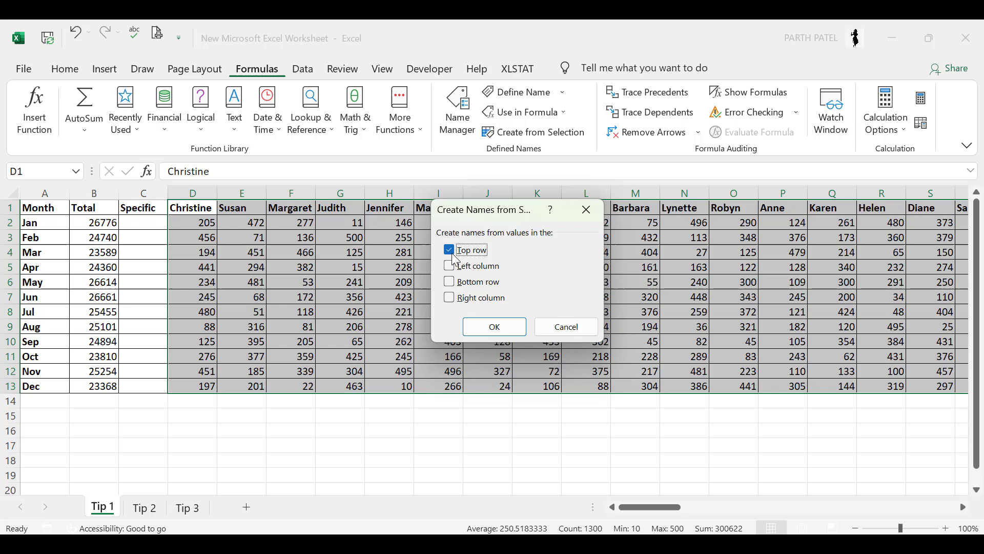
{"action": "left_click", "coordinate": [494, 326]}
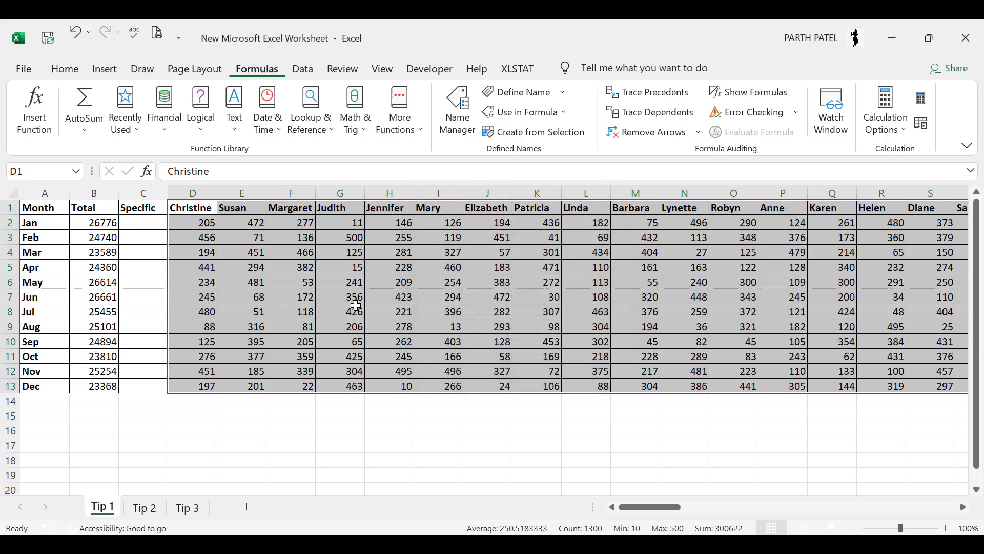
{"action": "left_click", "coordinate": [150, 223]}
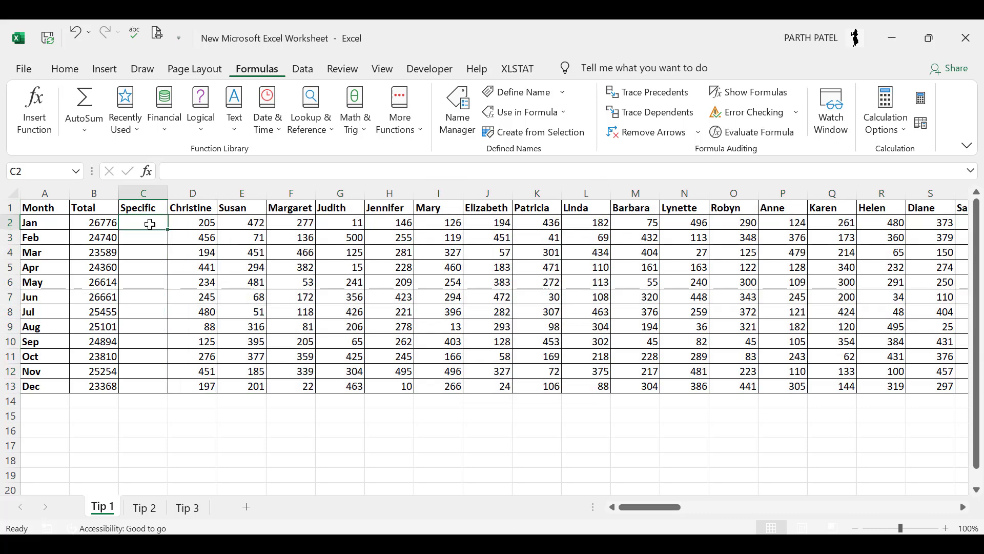
Enter =Linda+Anne+Helen in the January Specific cell and fill it down to C13.
{"action": "type", "text": "="}
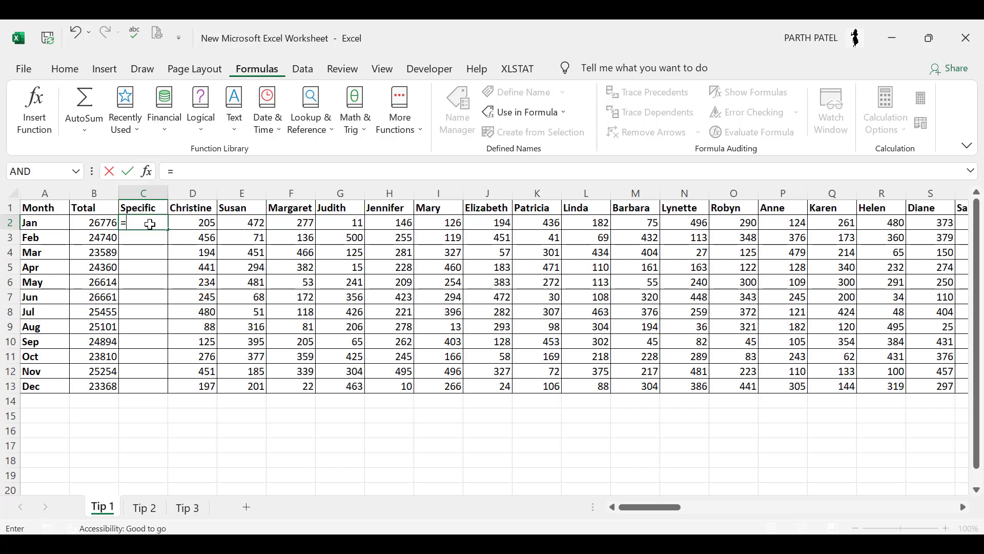
{"action": "type", "text": "lin"}
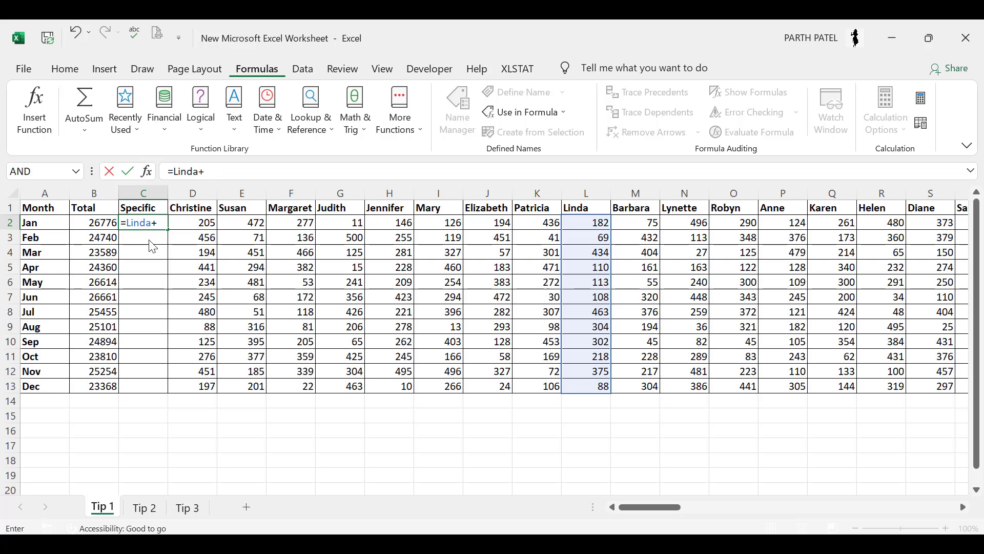
{"action": "type", "text": "anne"}
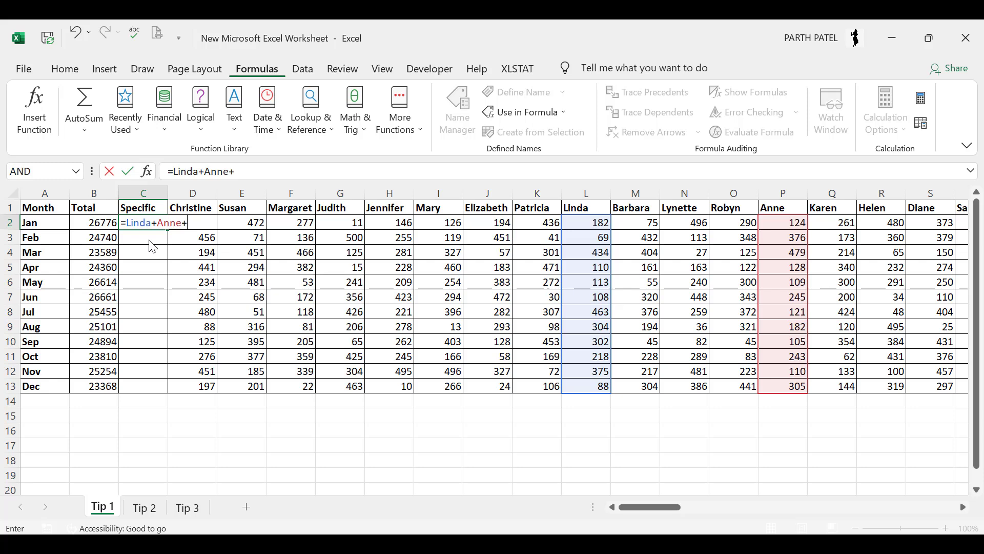
{"action": "type", "text": "he"}
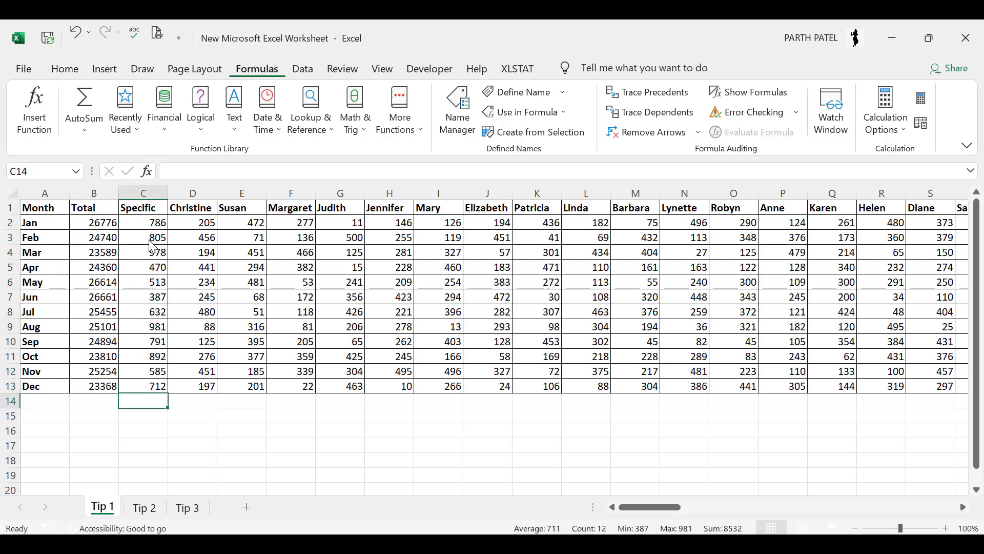
Compare the January Specific formula with the January Total formula.
{"action": "left_click", "coordinate": [144, 371]}
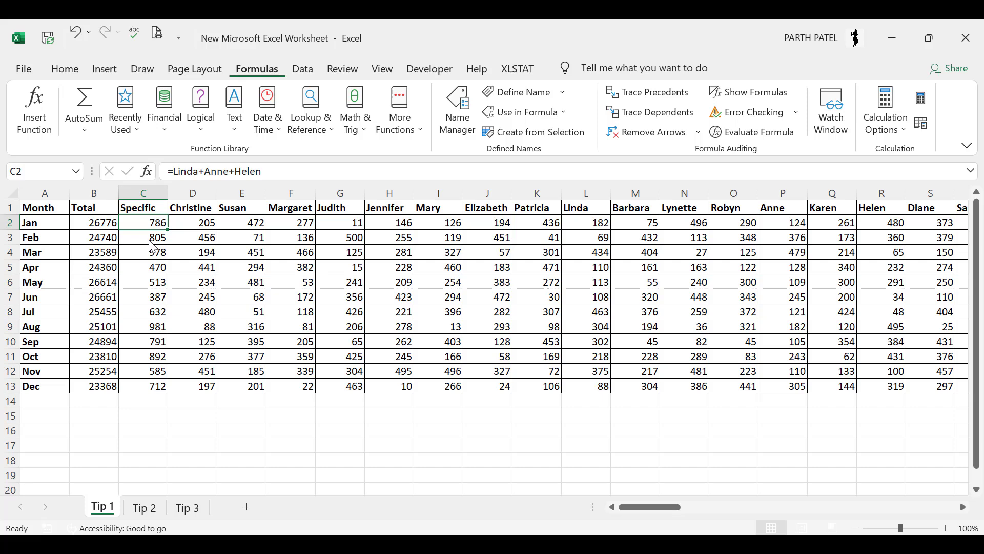
{"action": "left_click", "coordinate": [93, 222]}
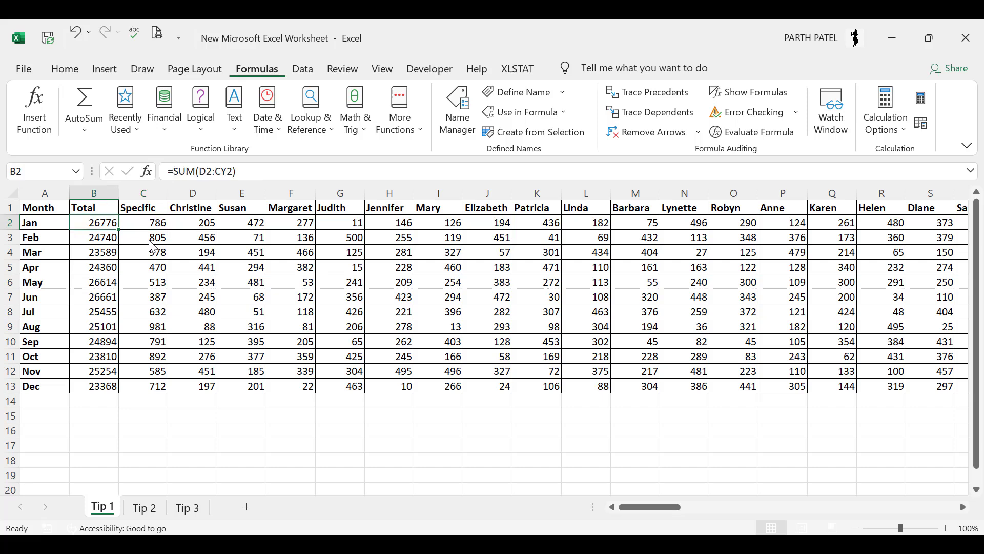
{"action": "left_click", "coordinate": [143, 223]}
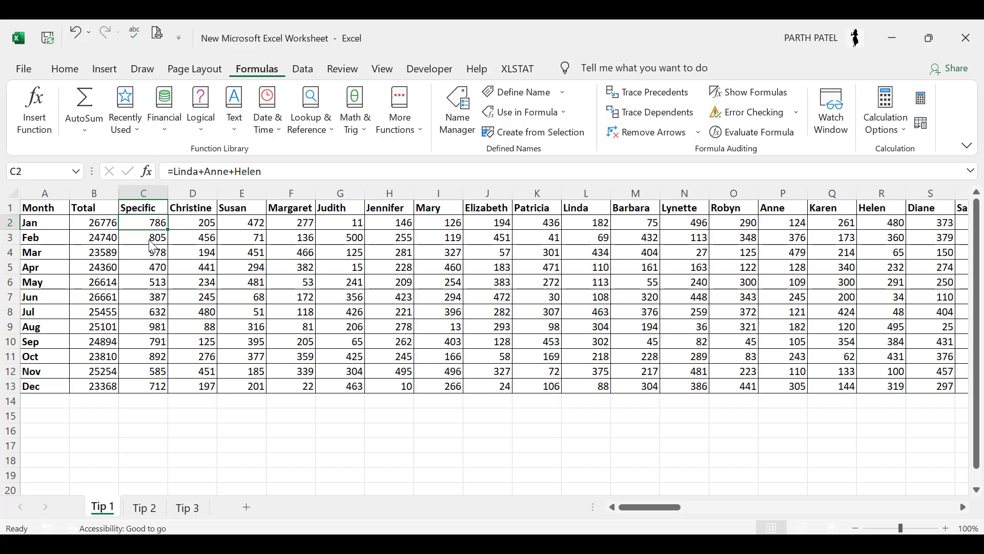
{"action": "left_click", "coordinate": [143, 508]}
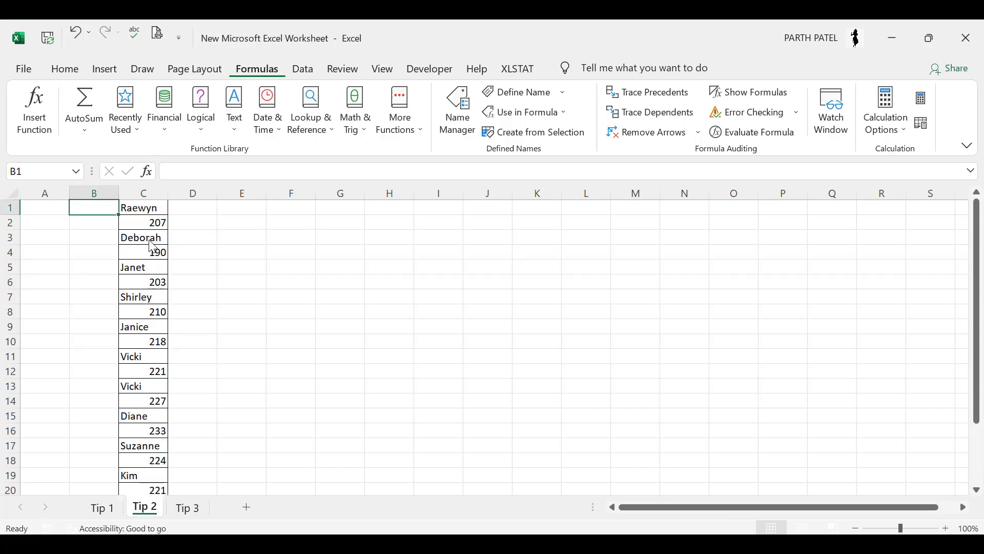
{"action": "left_click", "coordinate": [143, 207]}
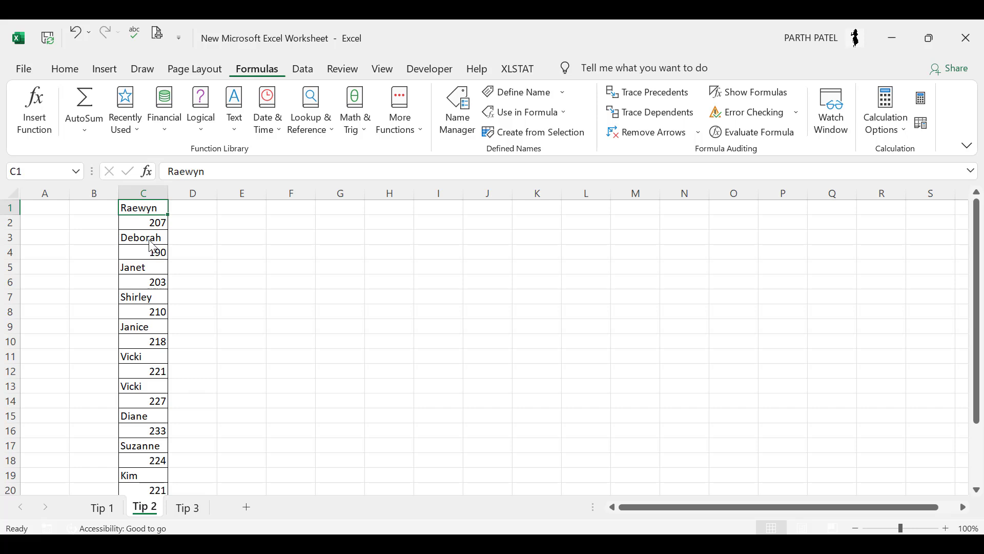
{"action": "left_click", "coordinate": [143, 222]}
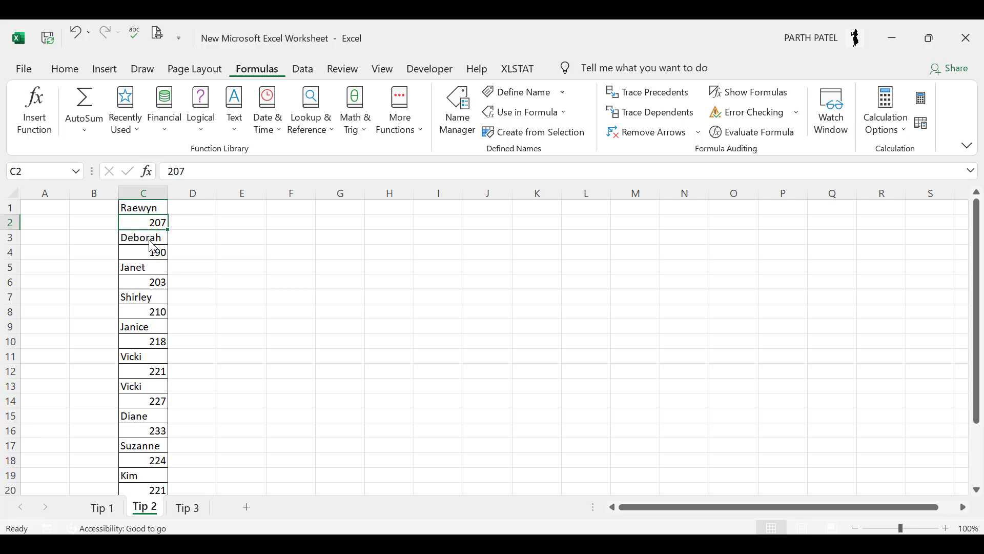
{"action": "left_click", "coordinate": [142, 252]}
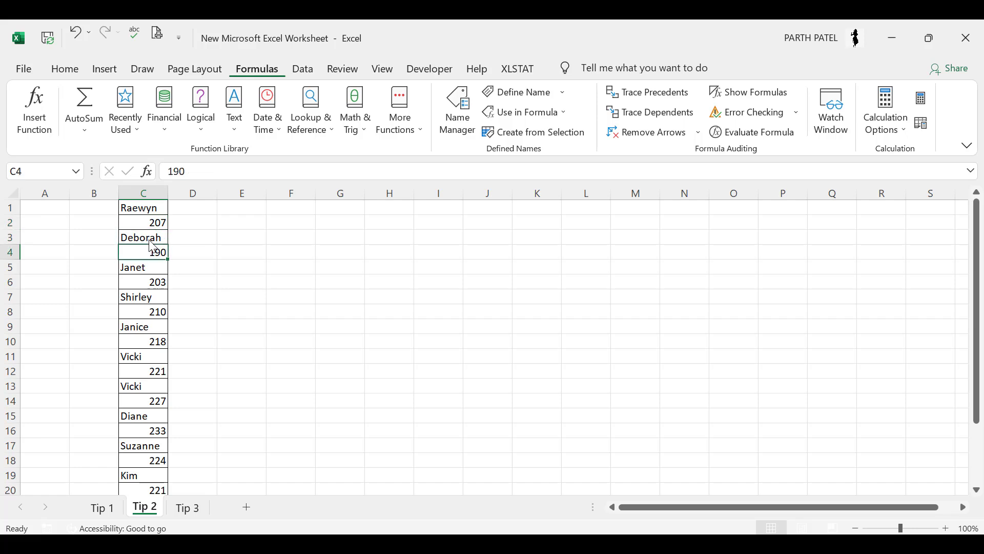
{"action": "mouse_move", "coordinate": [99, 258]}
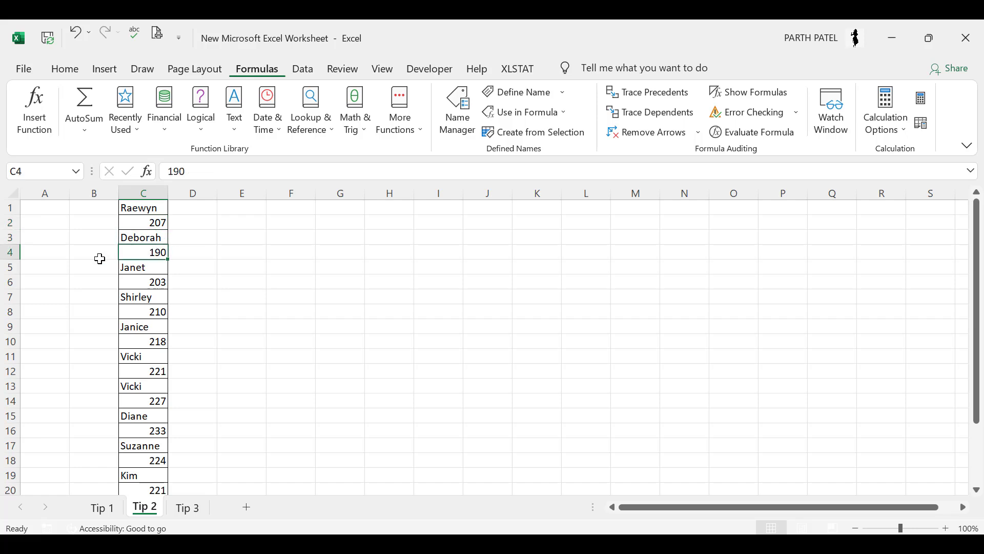
{"action": "left_click", "coordinate": [143, 266]}
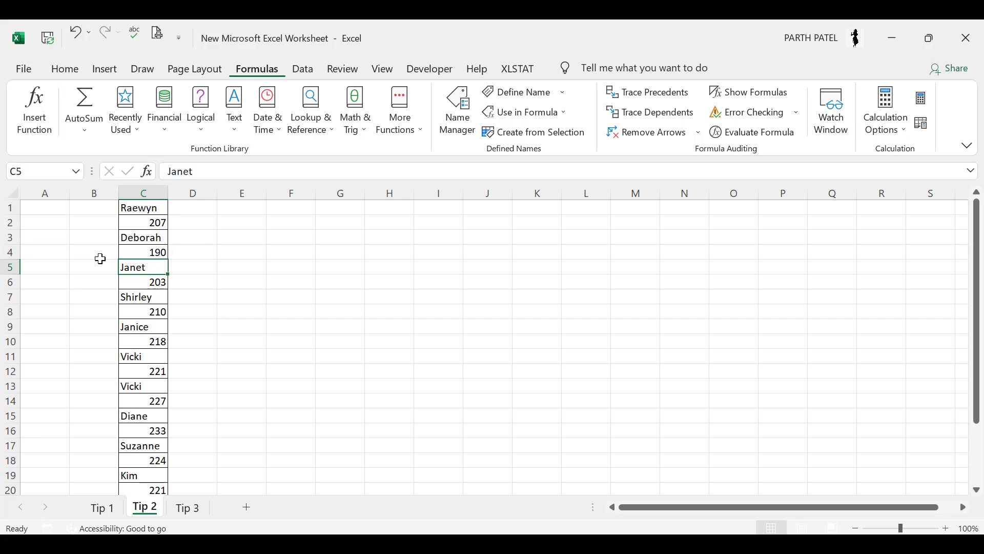
{"action": "left_click", "coordinate": [143, 326]}
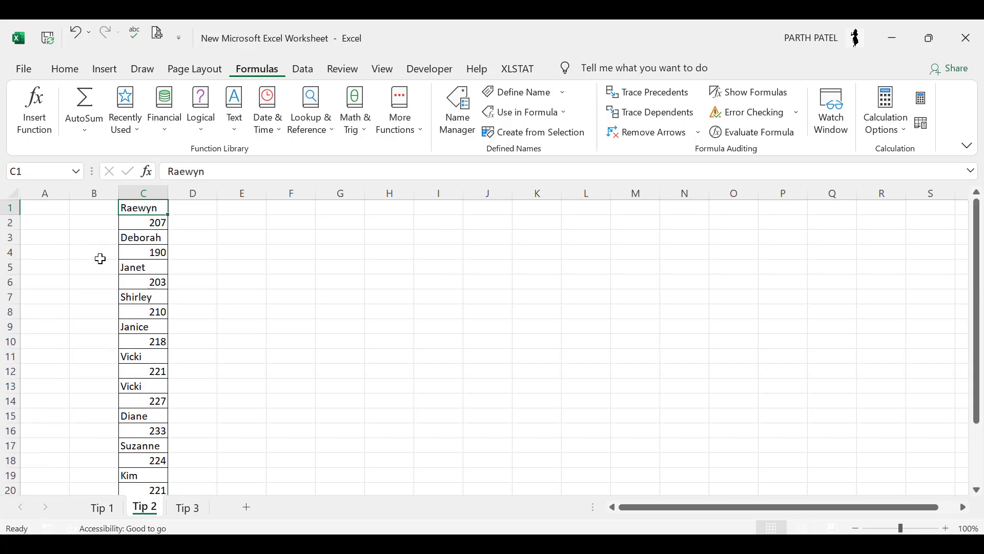
Add Name and Marks headings in F2 and G2 and select the C1:C24 list.
{"action": "type", "text": "Name"}
{"action": "left_click", "coordinate": [291, 237]}
{"action": "type", "text": "\\"}
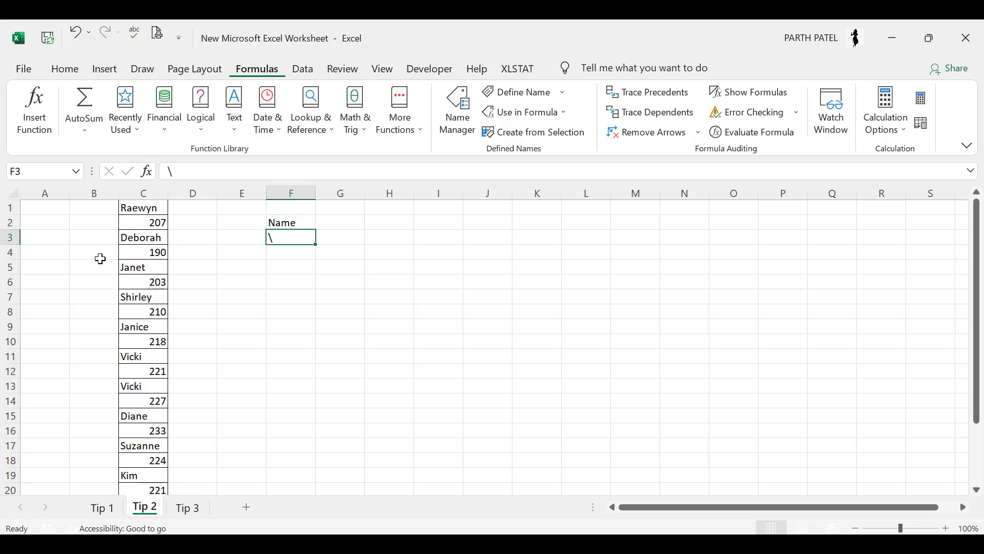
{"action": "type", "text": "Marks"}
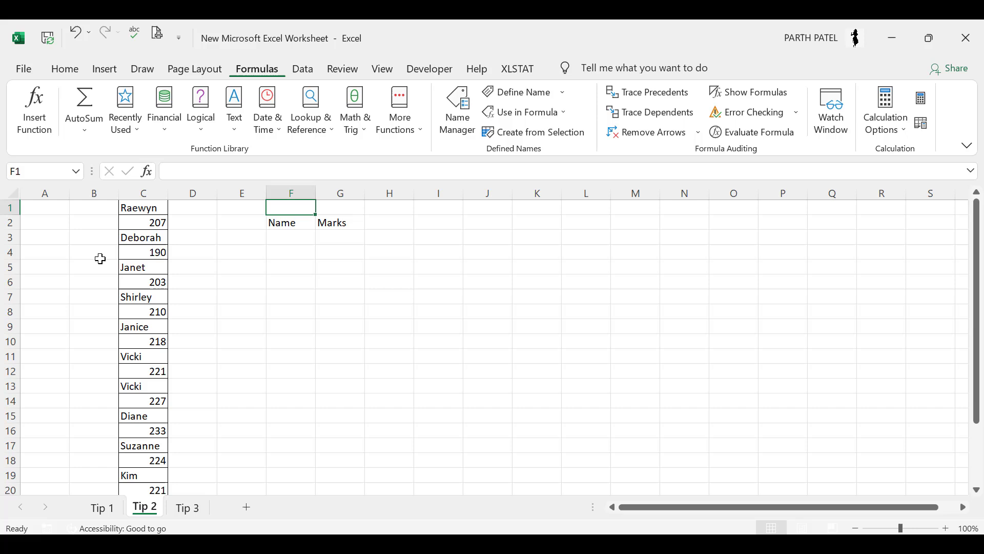
{"action": "left_click", "coordinate": [142, 207]}
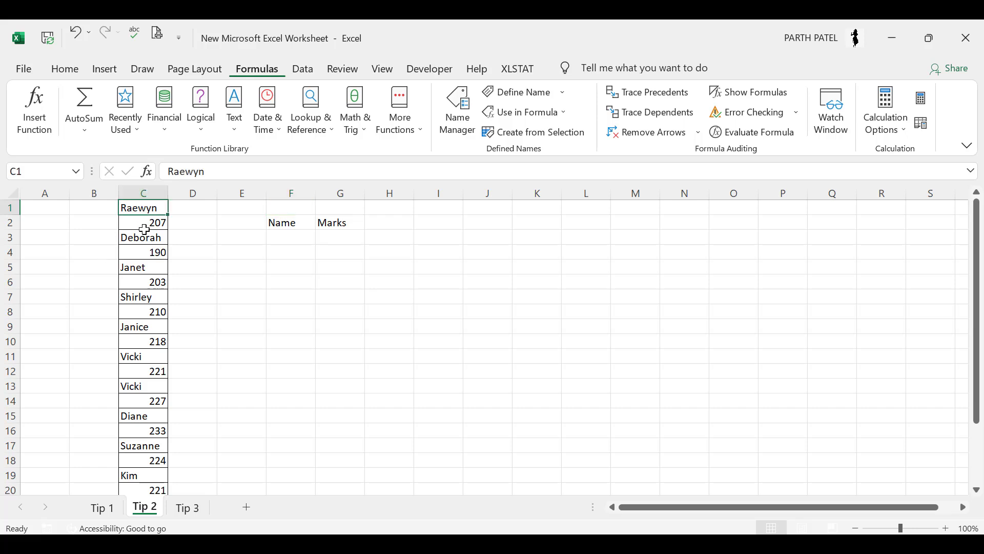
{"action": "mouse_move", "coordinate": [145, 240]}
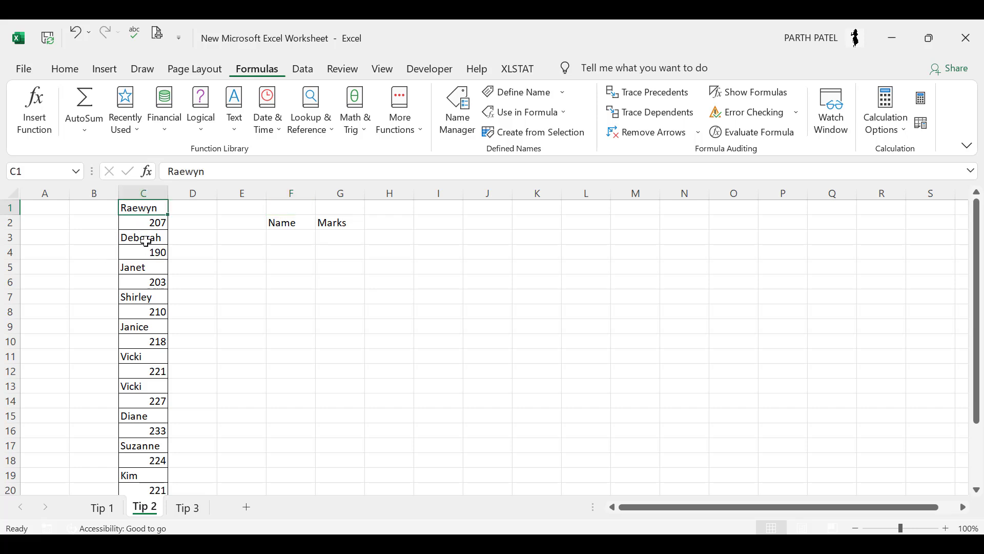
{"action": "left_click", "coordinate": [142, 297]}
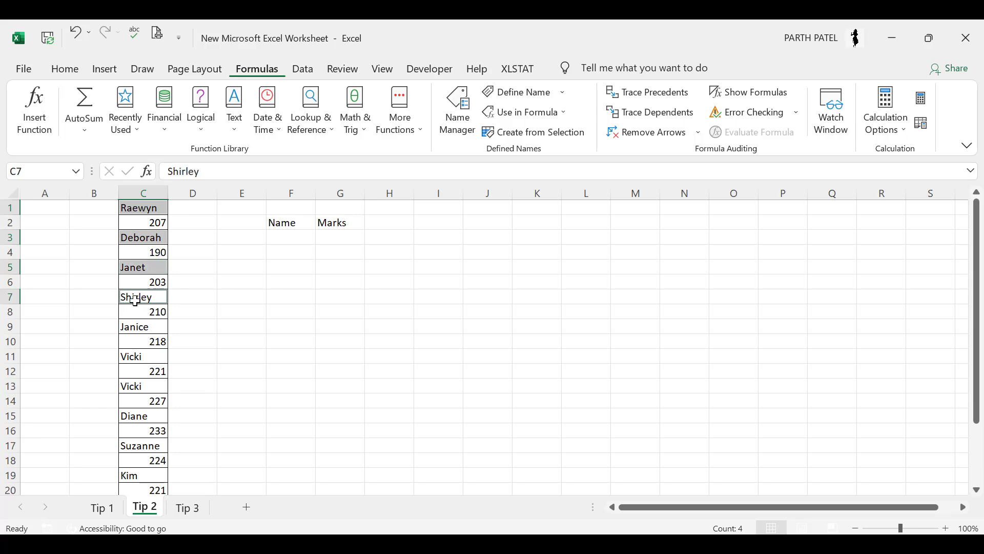
{"action": "left_click", "coordinate": [191, 281]}
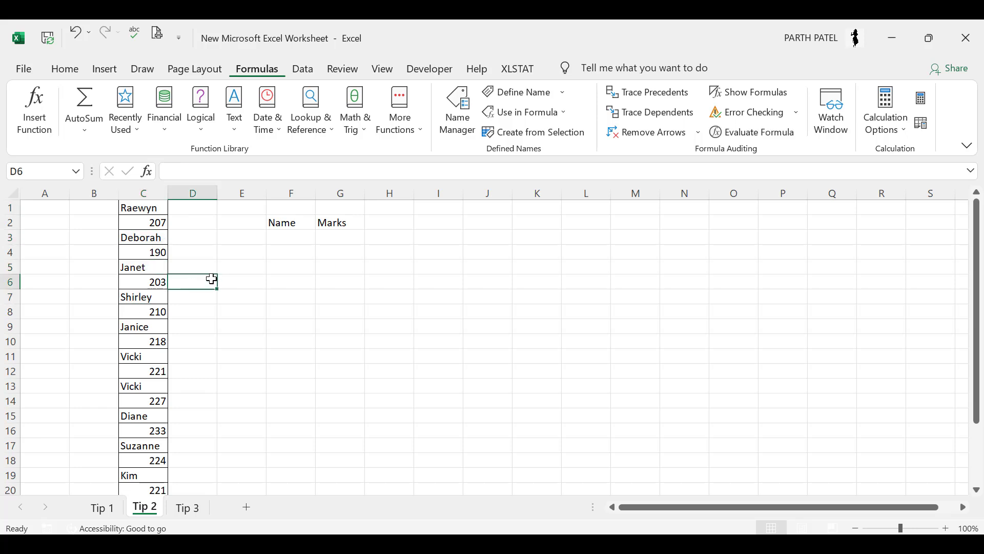
{"action": "left_click", "coordinate": [143, 267]}
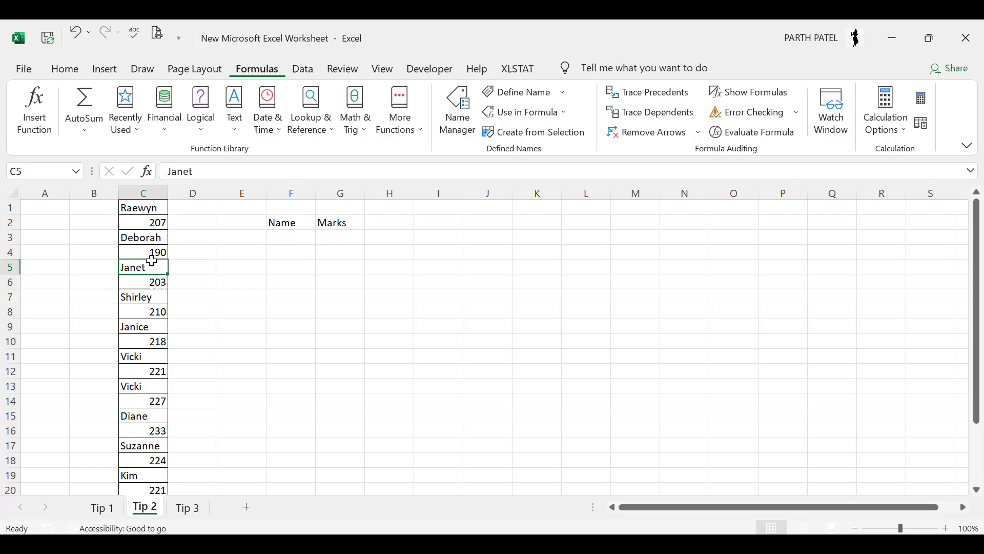
{"action": "left_click", "coordinate": [143, 207]}
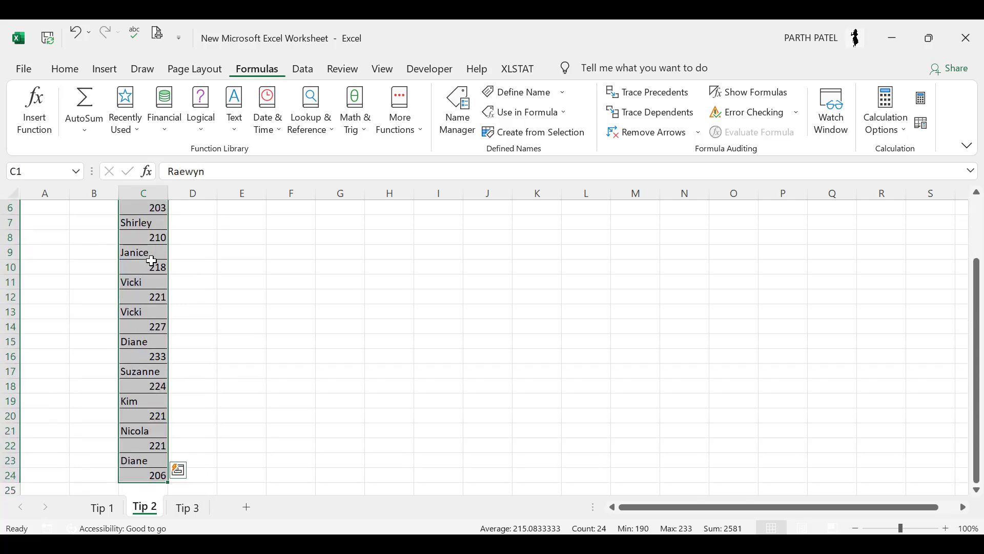
Use Go To Special to select Constants with only Text checked, picking just the name cells.
{"action": "key", "text": "f5"}
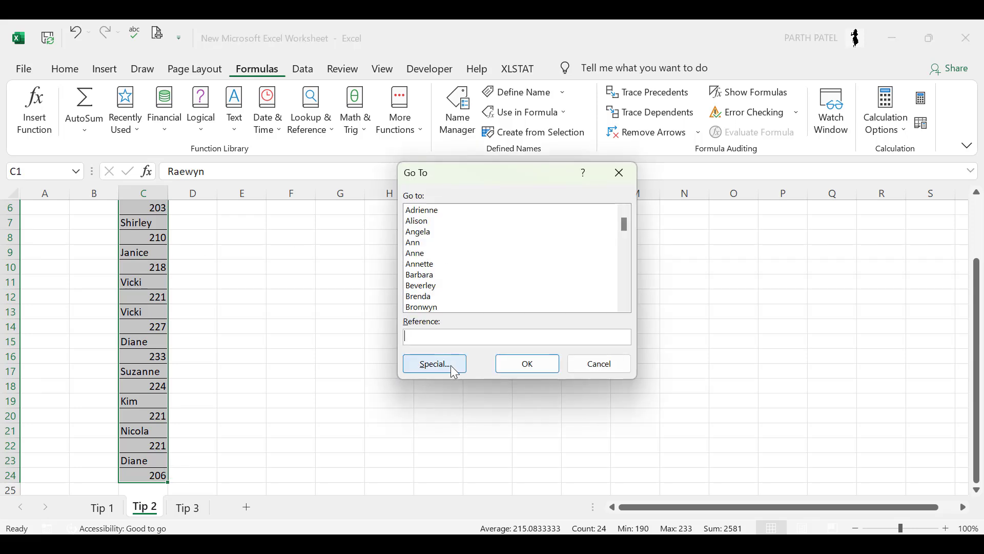
{"action": "left_click", "coordinate": [433, 363]}
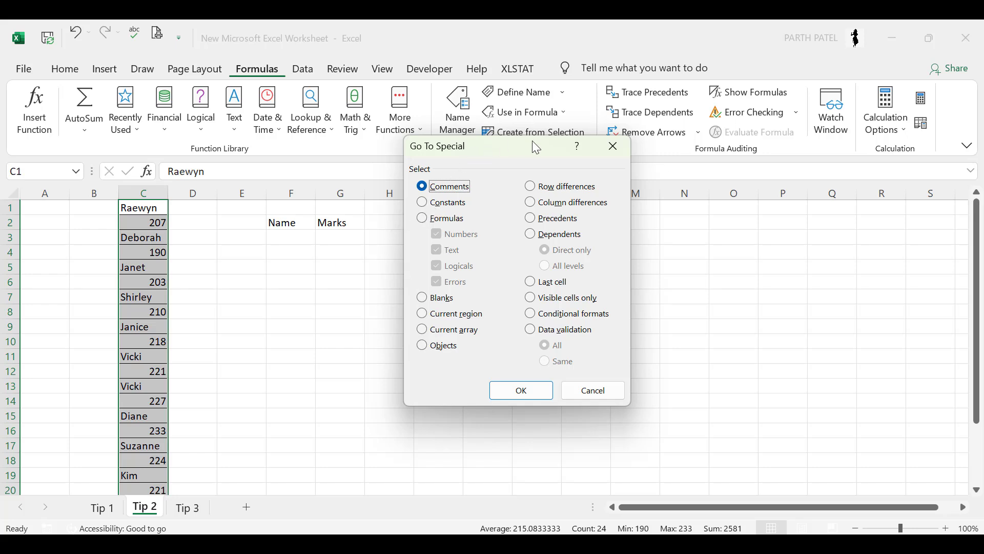
{"action": "left_click", "coordinate": [421, 202]}
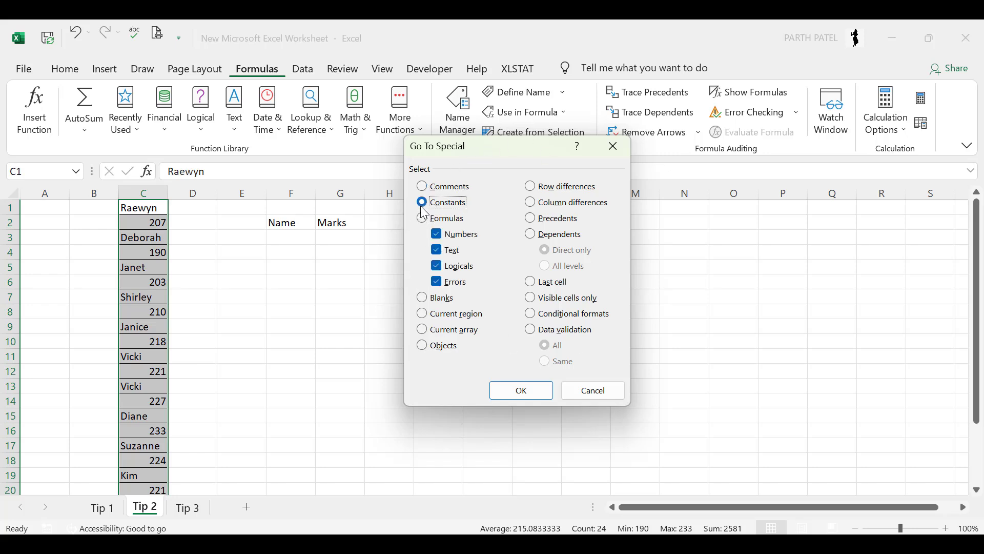
{"action": "left_click", "coordinate": [437, 233]}
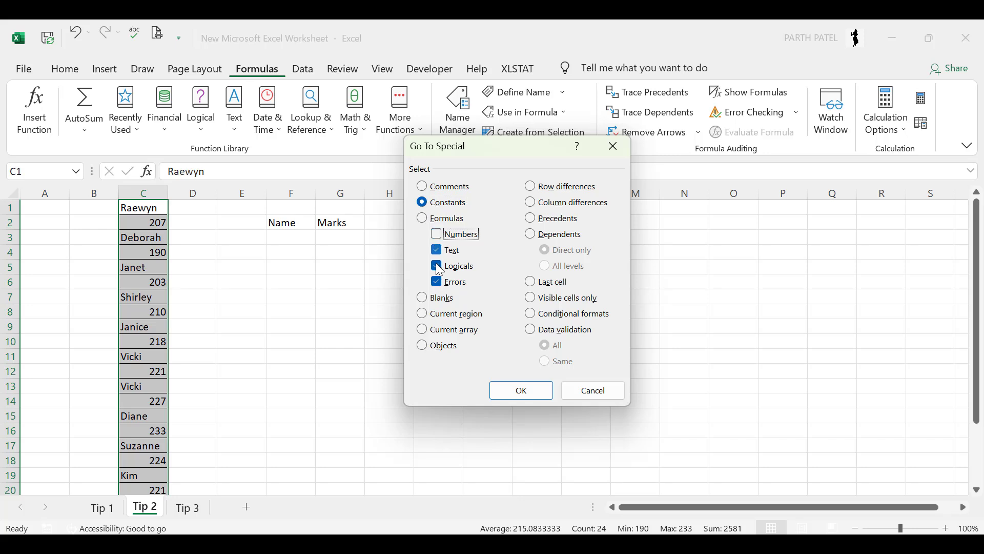
{"action": "left_click", "coordinate": [437, 266]}
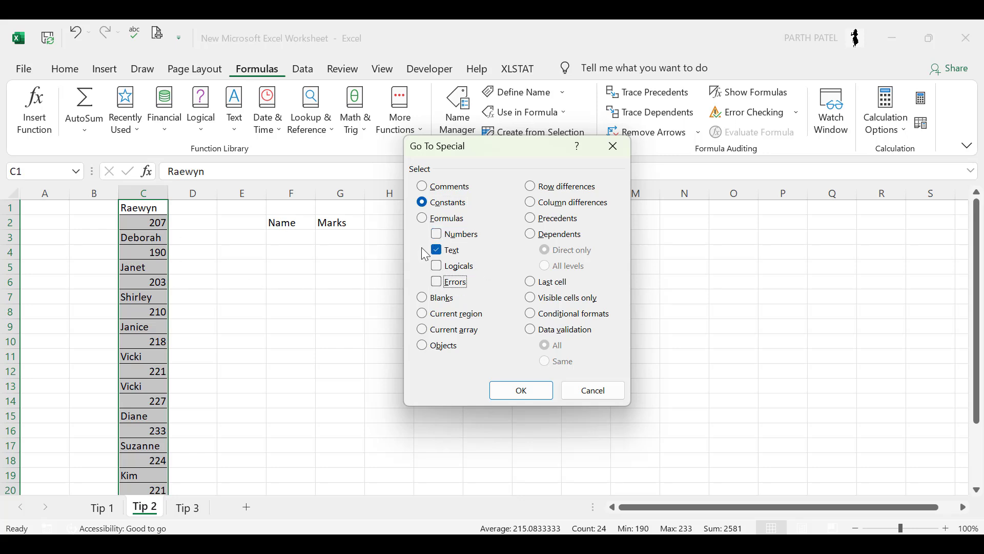
{"action": "left_click", "coordinate": [521, 389]}
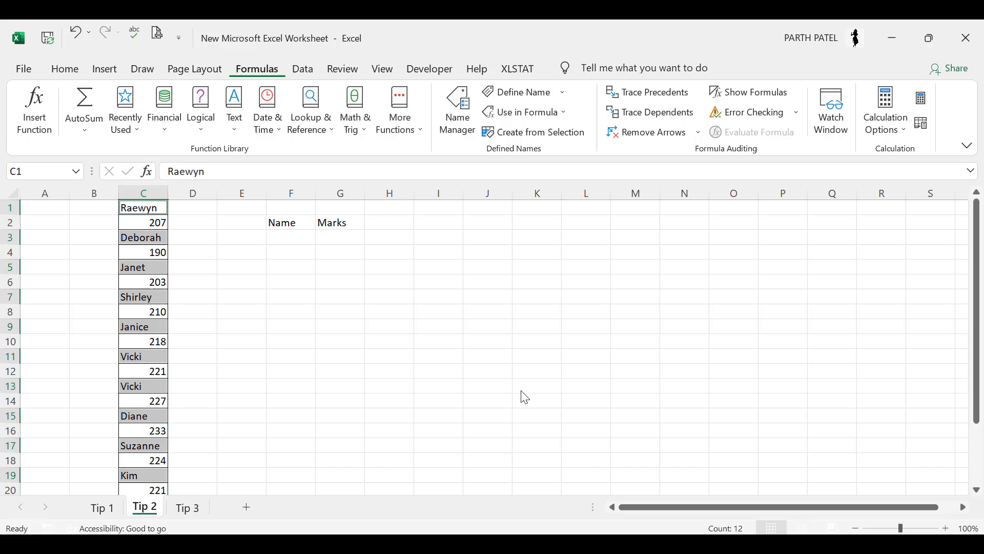
{"action": "mouse_move", "coordinate": [151, 270]}
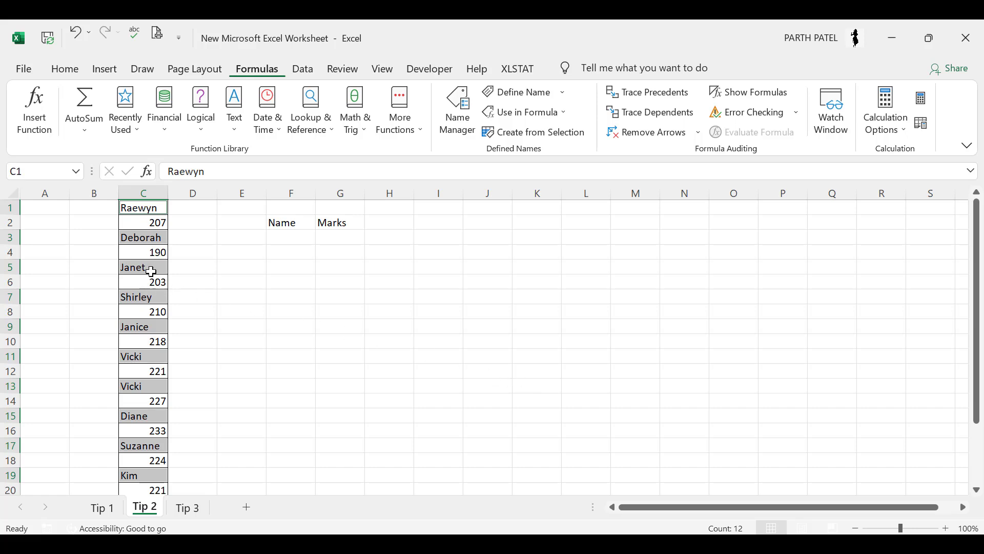
{"action": "mouse_move", "coordinate": [149, 416]}
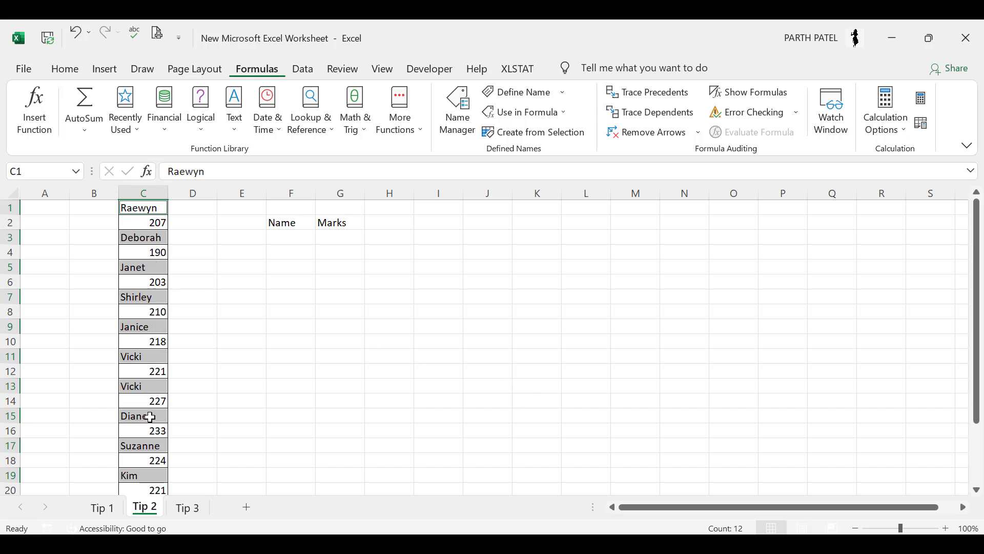
{"action": "mouse_move", "coordinate": [156, 357]}
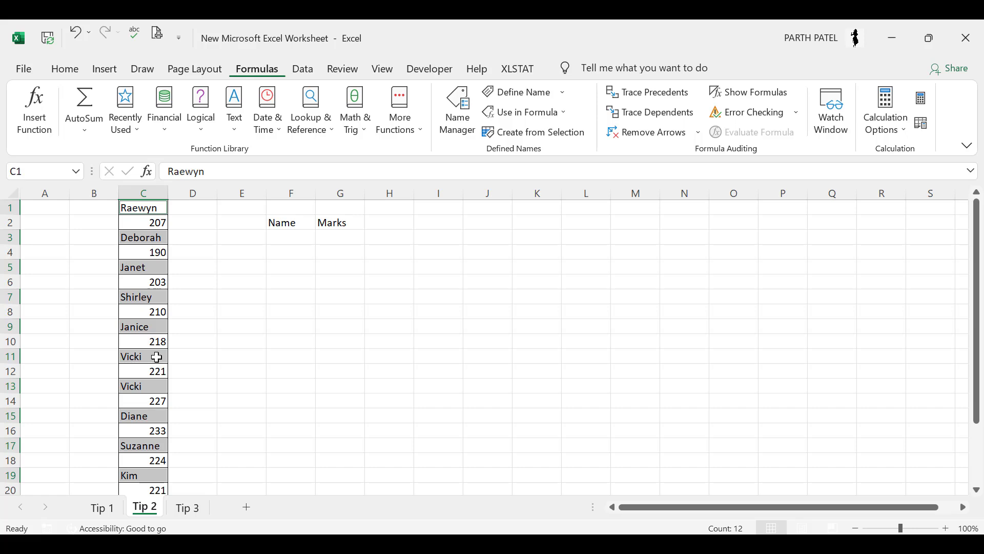
Paste the copied names into F3 under the Name heading, then reselect the column C list.
{"action": "left_click", "coordinate": [291, 237]}
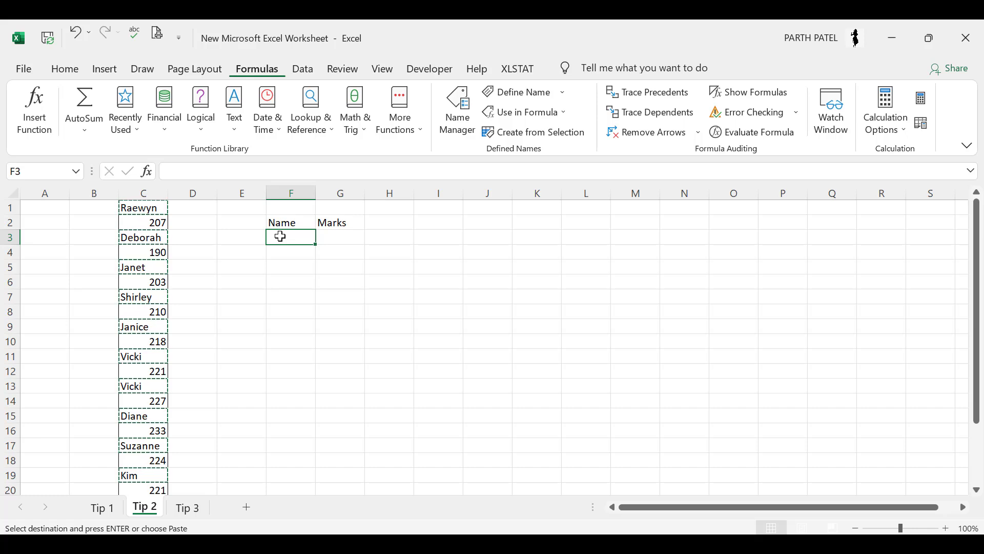
{"action": "key", "text": "ctrl+v"}
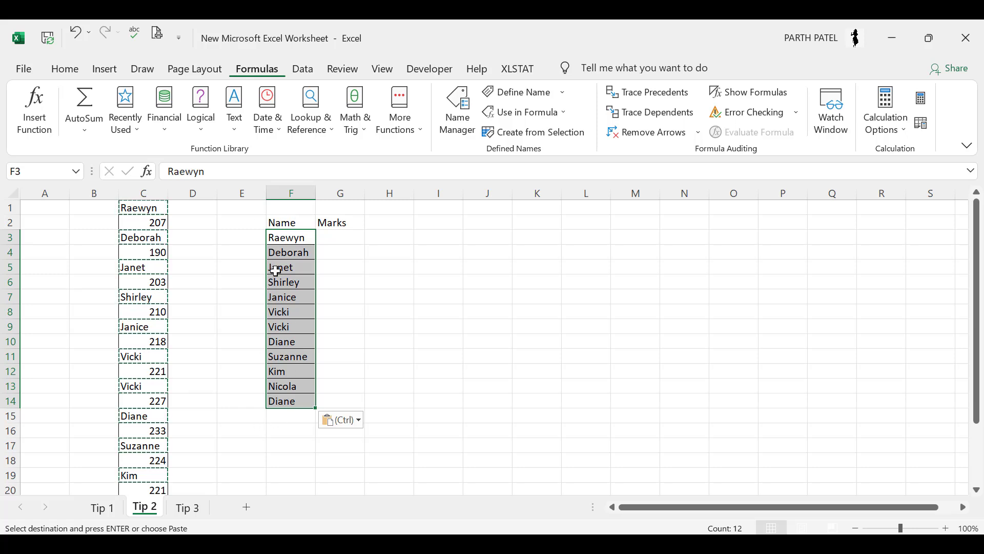
{"action": "left_click", "coordinate": [143, 222]}
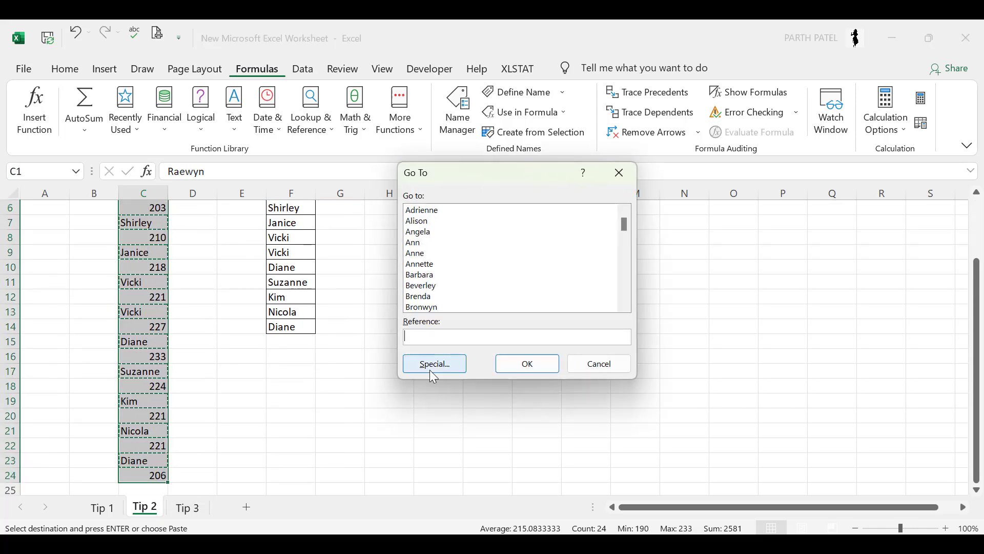
Select only the number constants in column C and paste them under the Marks heading.
{"action": "left_click", "coordinate": [434, 363]}
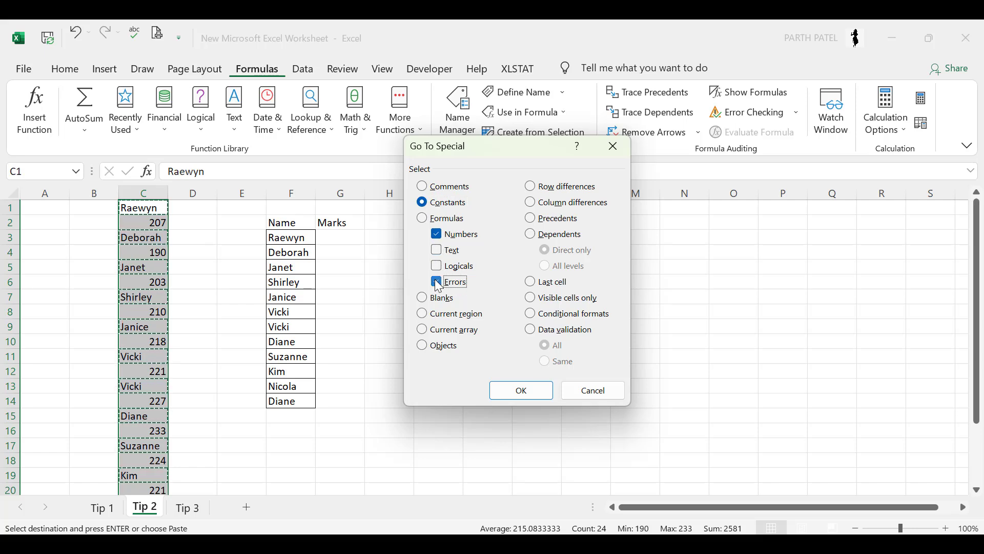
{"action": "left_click", "coordinate": [520, 390]}
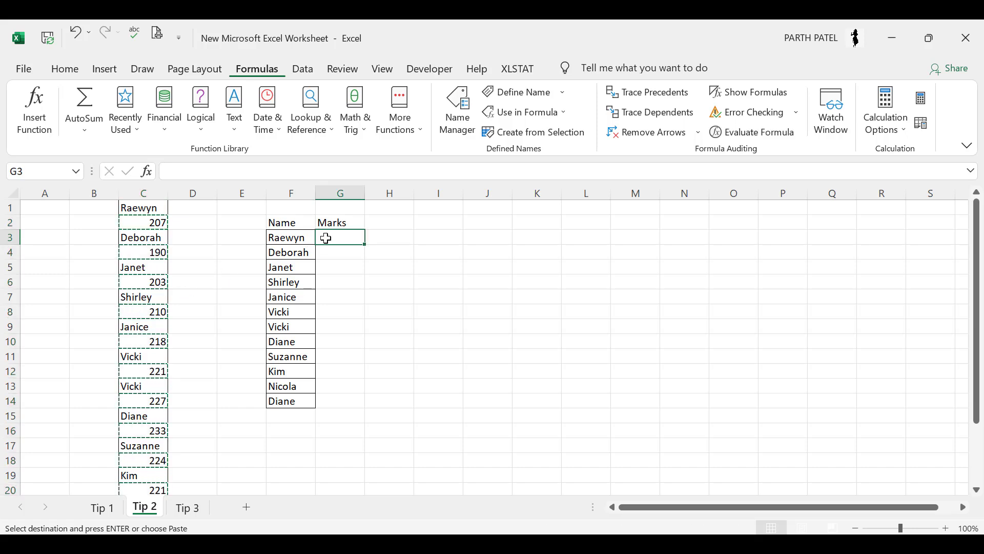
{"action": "key", "text": "ctrl+v"}
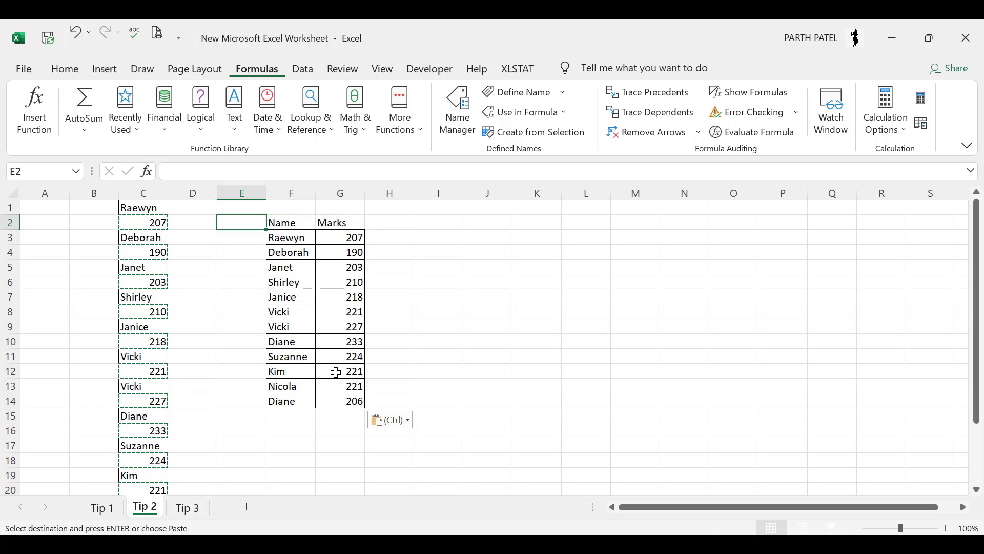
{"action": "left_click", "coordinate": [142, 223]}
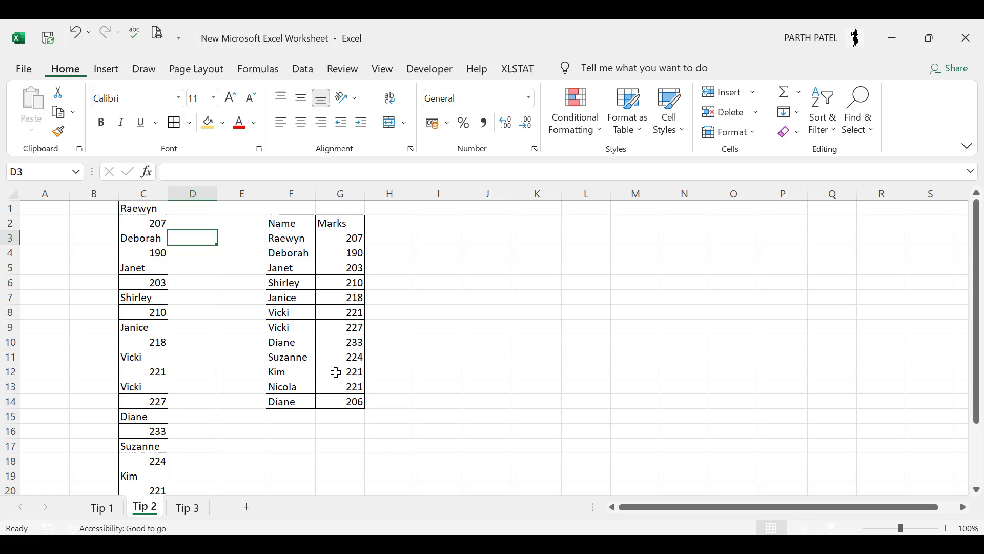
Switch to the Tip 3 sheet and select the Location column from C2 downward.
{"action": "left_click", "coordinate": [186, 507]}
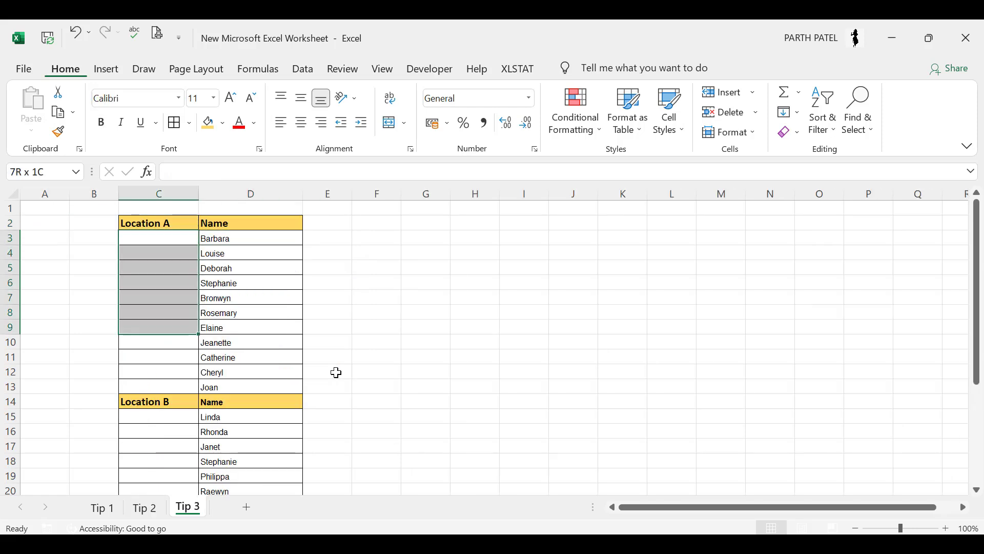
{"action": "left_click", "coordinate": [158, 222]}
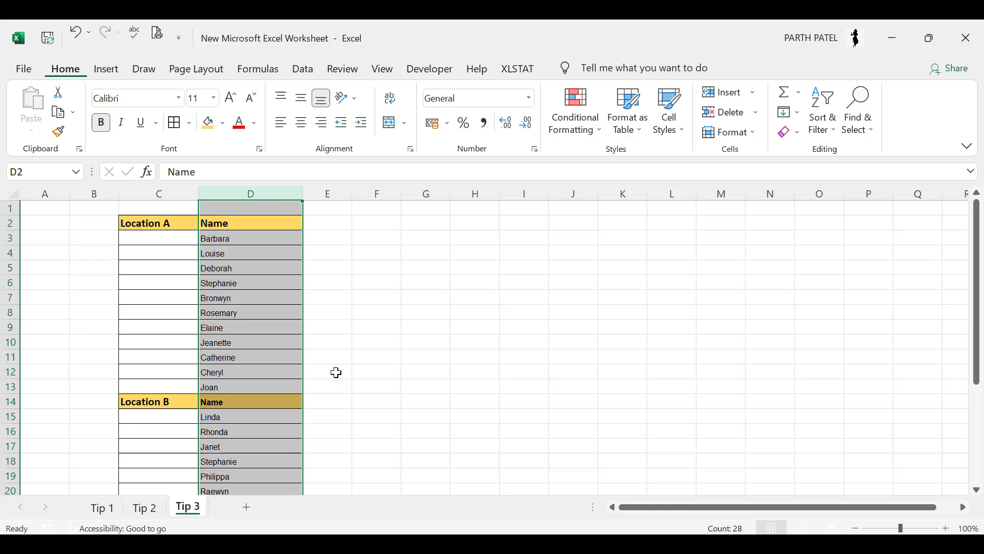
{"action": "scroll", "scroll_direction": "down", "scroll_amount": 3}
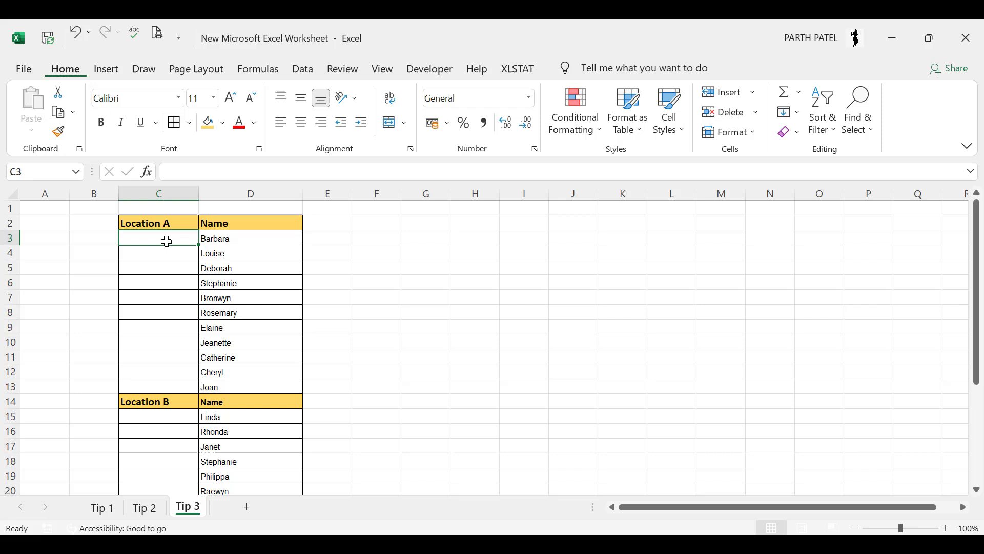
{"action": "type", "text": "2"}
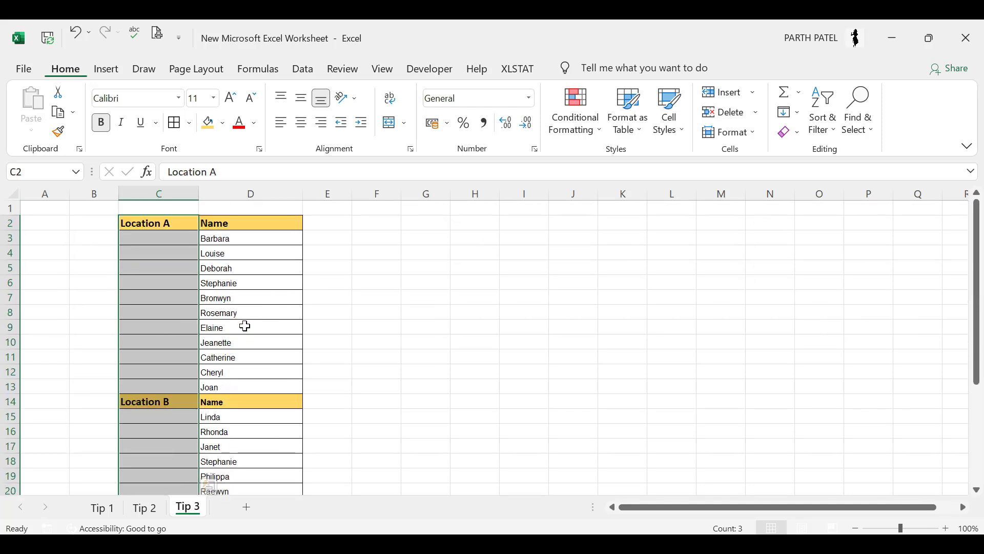
Use Go To Special with Blanks to select only the empty Location cells.
{"action": "key", "text": "f5"}
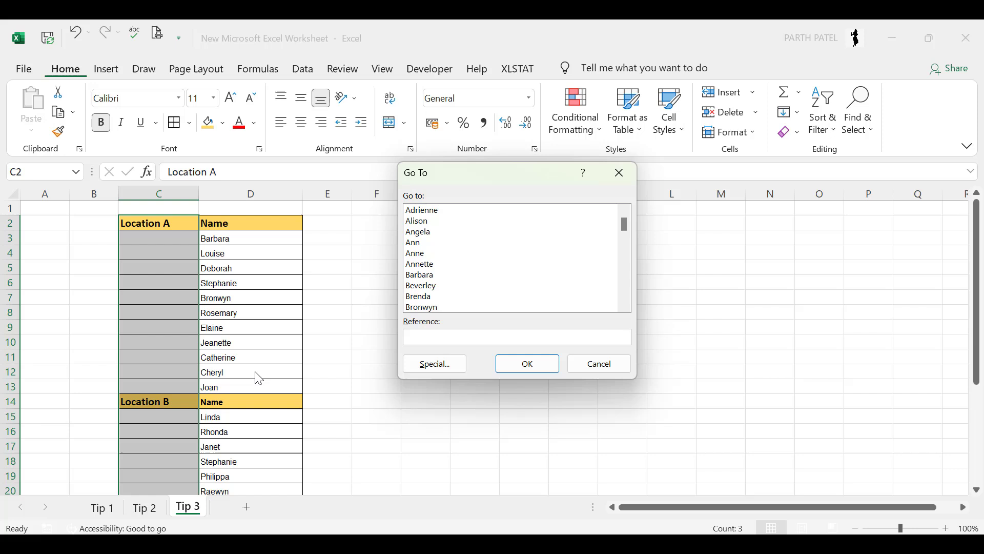
{"action": "left_click", "coordinate": [433, 363]}
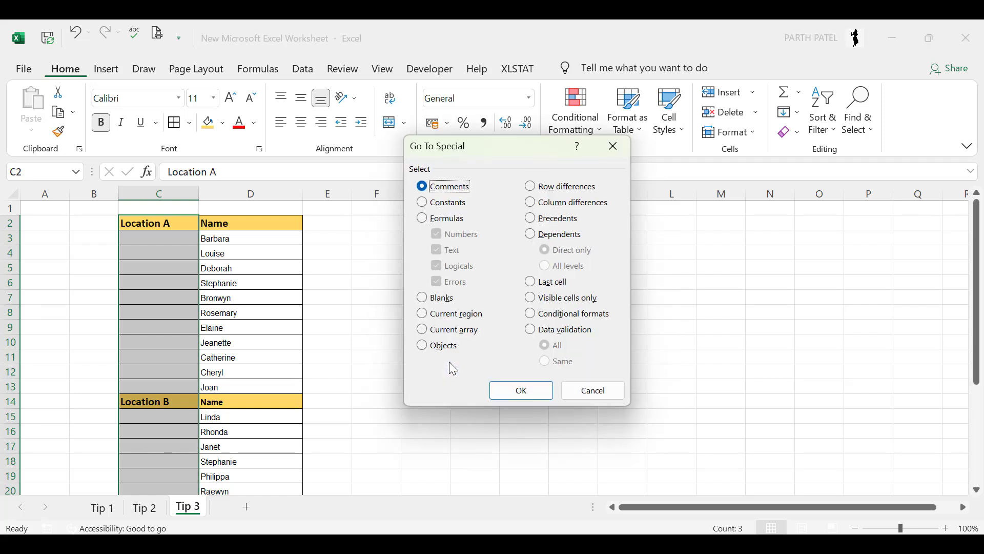
{"action": "left_click", "coordinate": [421, 298]}
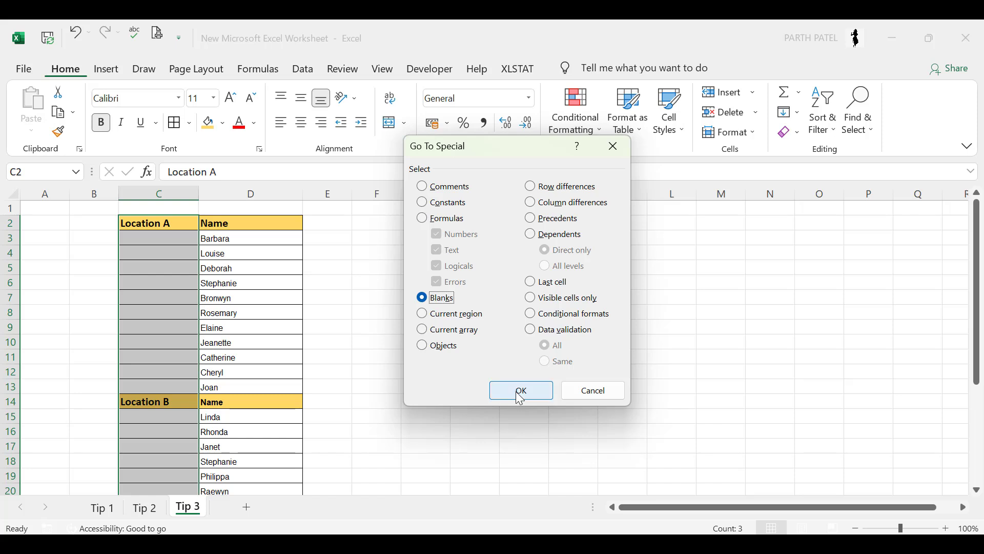
{"action": "left_click", "coordinate": [521, 389]}
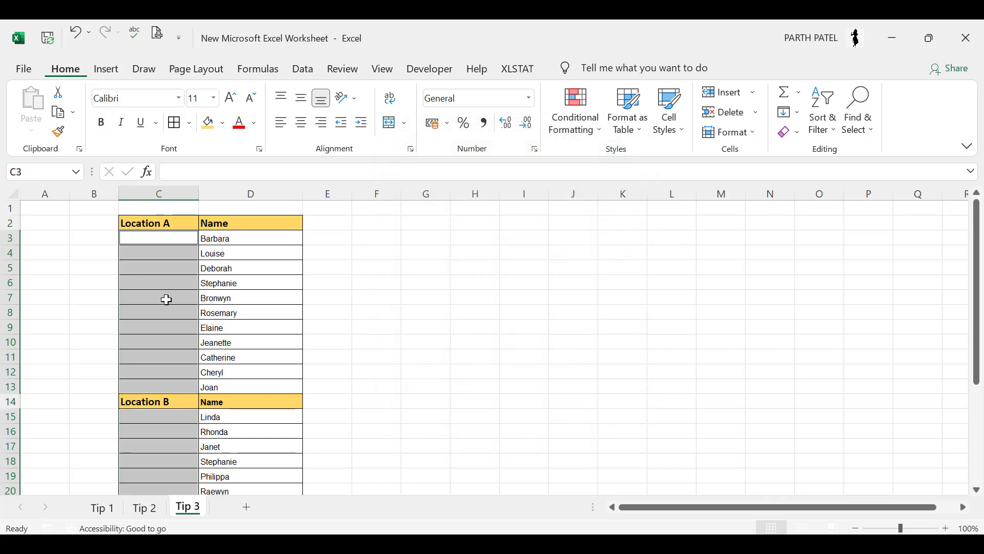
Fill all selected blanks with =N(C2)+1 via Ctrl+Enter, giving serials restarting at 1 per Location.
{"action": "type", "text": "="}
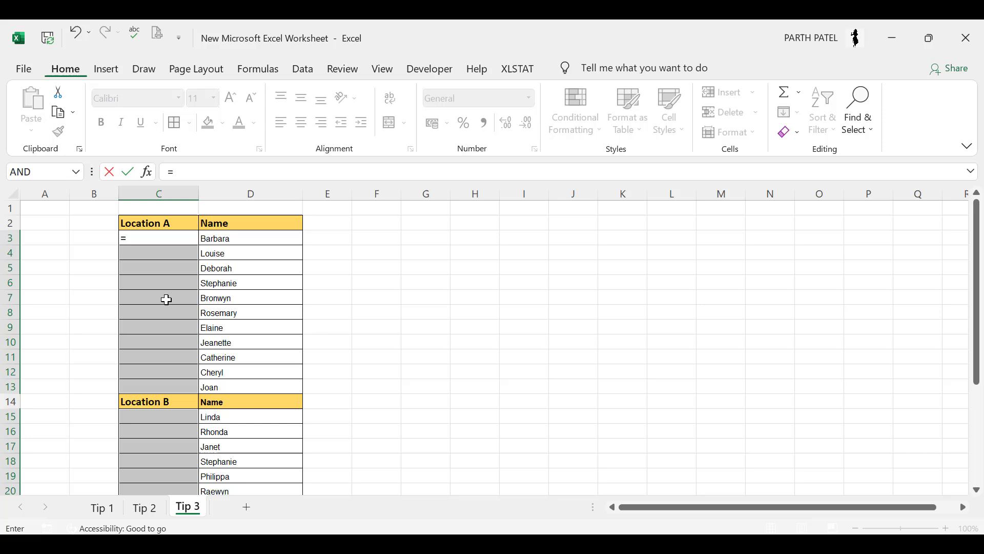
{"action": "type", "text": "N("}
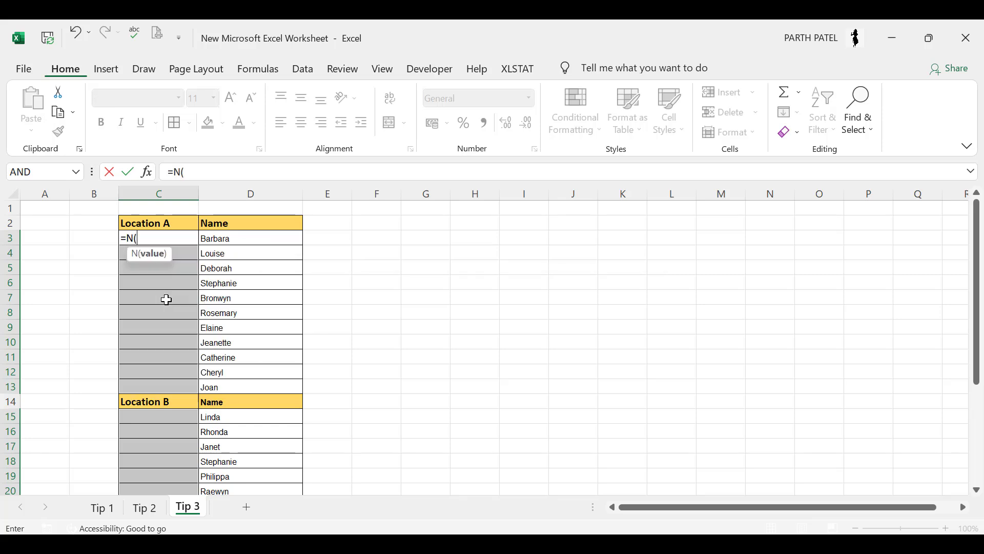
{"action": "mouse_move", "coordinate": [161, 221]}
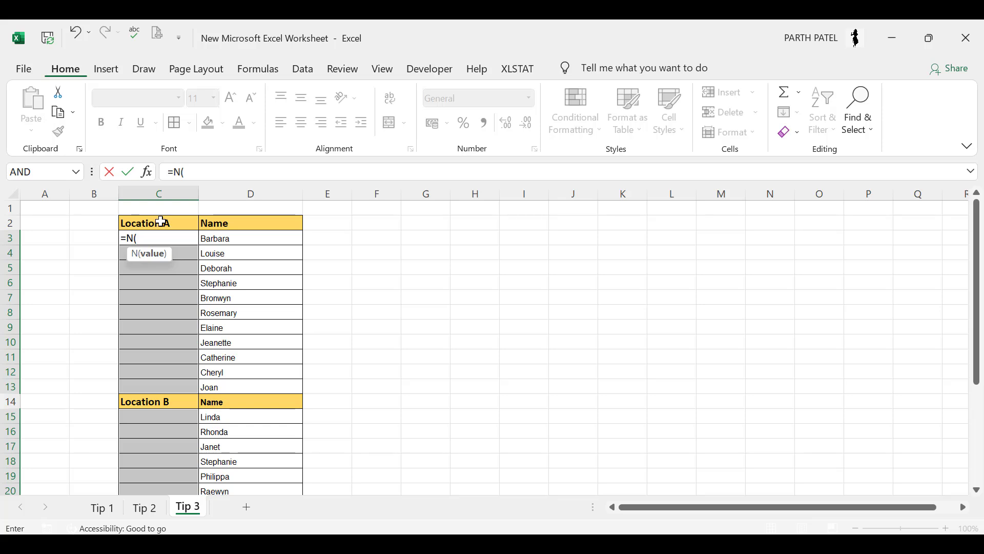
{"action": "left_click", "coordinate": [158, 223]}
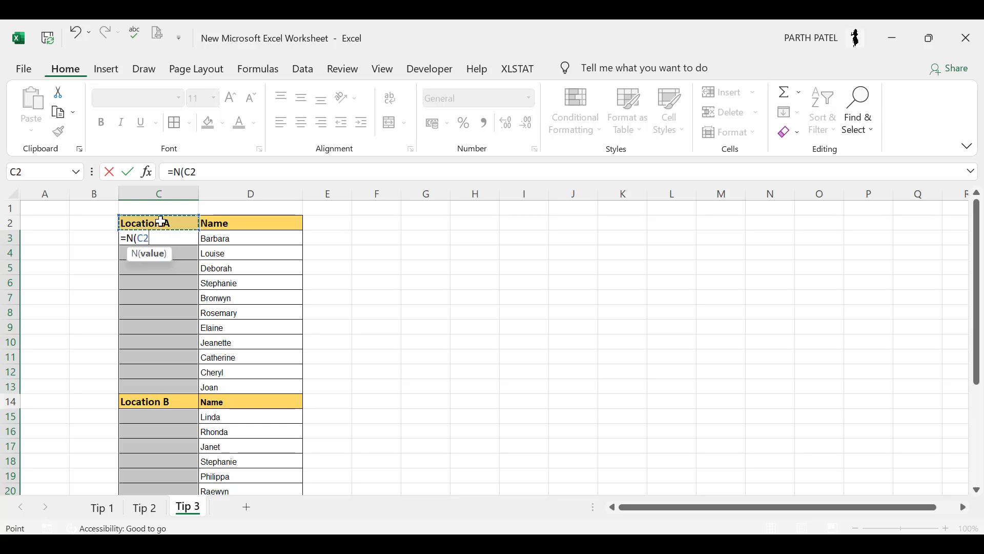
{"action": "type", "text": ")+"}
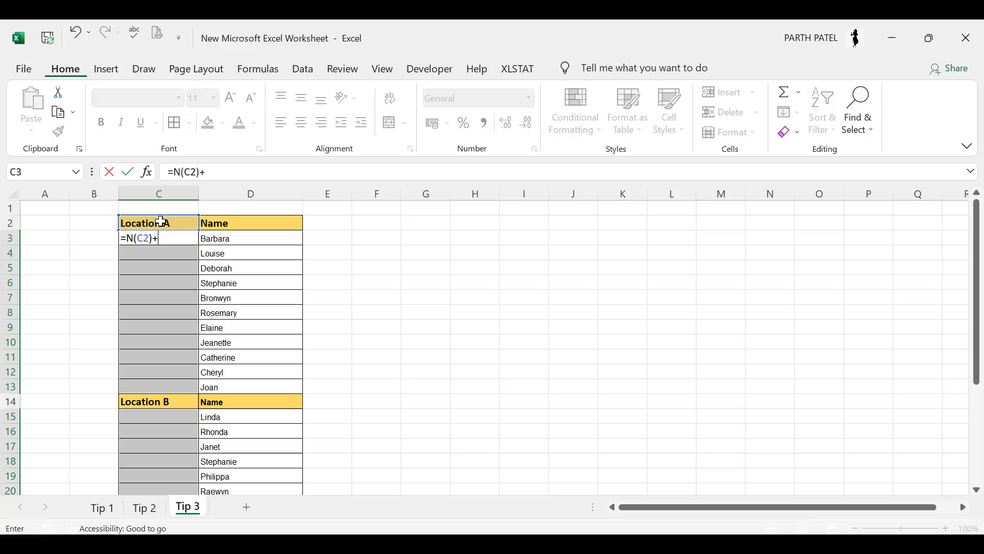
{"action": "type", "text": "1"}
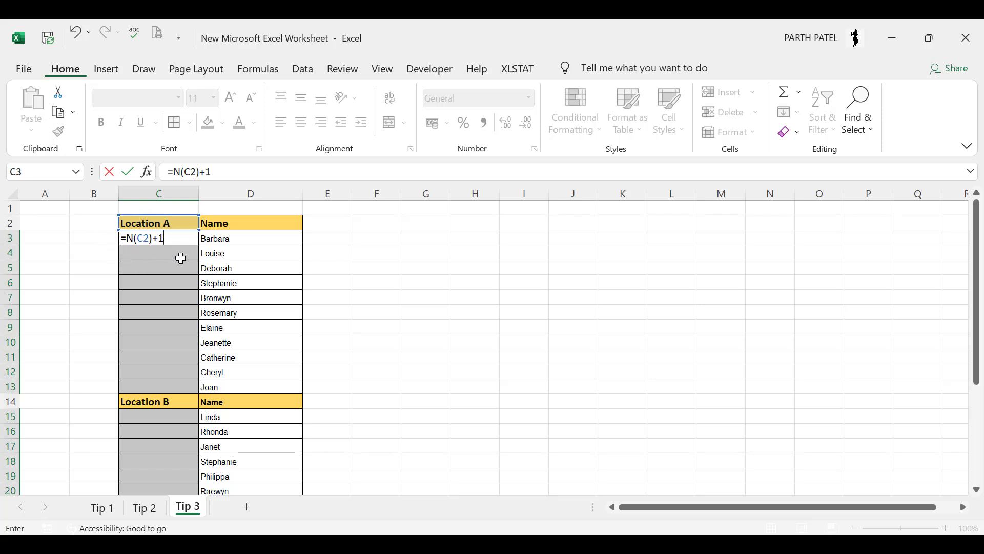
{"action": "mouse_move", "coordinate": [178, 262]}
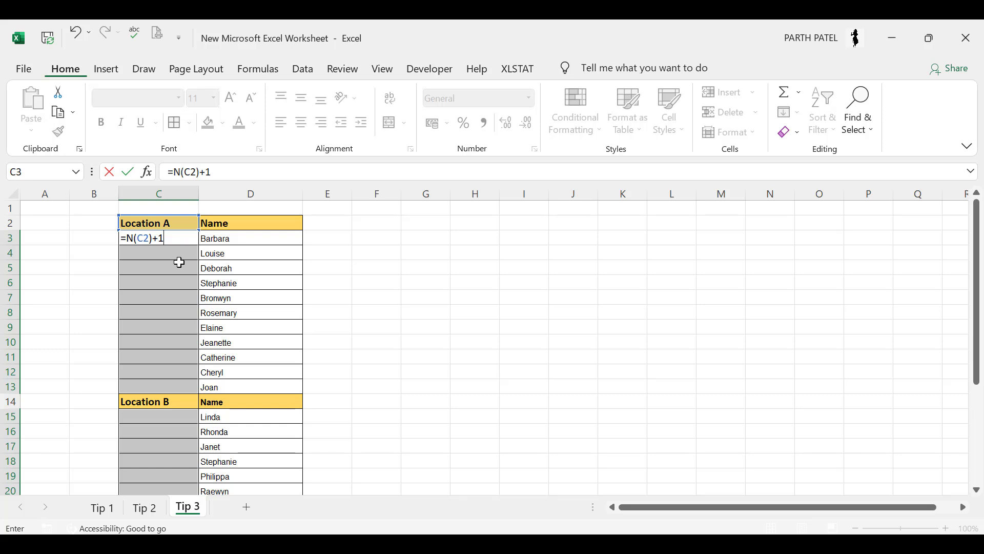
{"action": "key", "text": "Enter"}
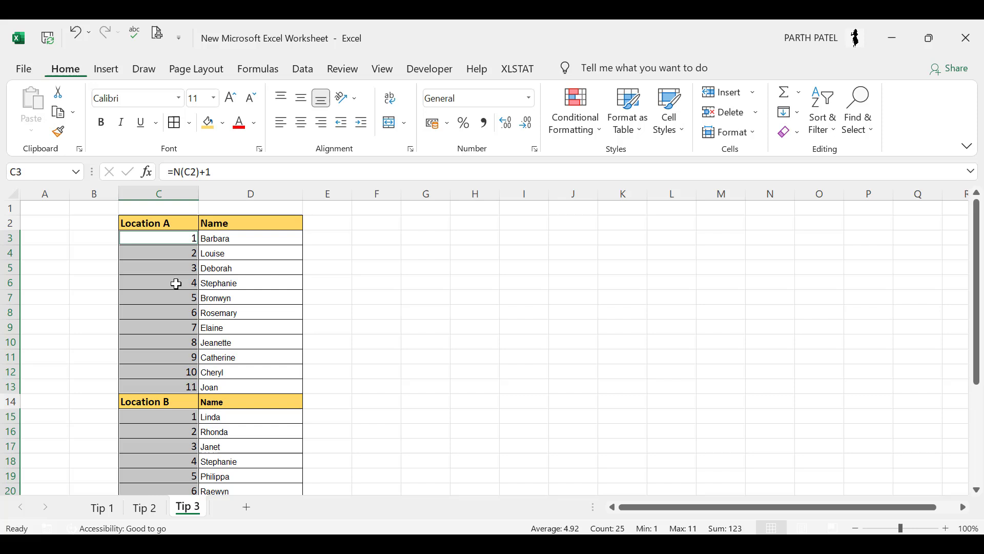
{"action": "scroll", "scroll_direction": "down", "scroll_amount": 3}
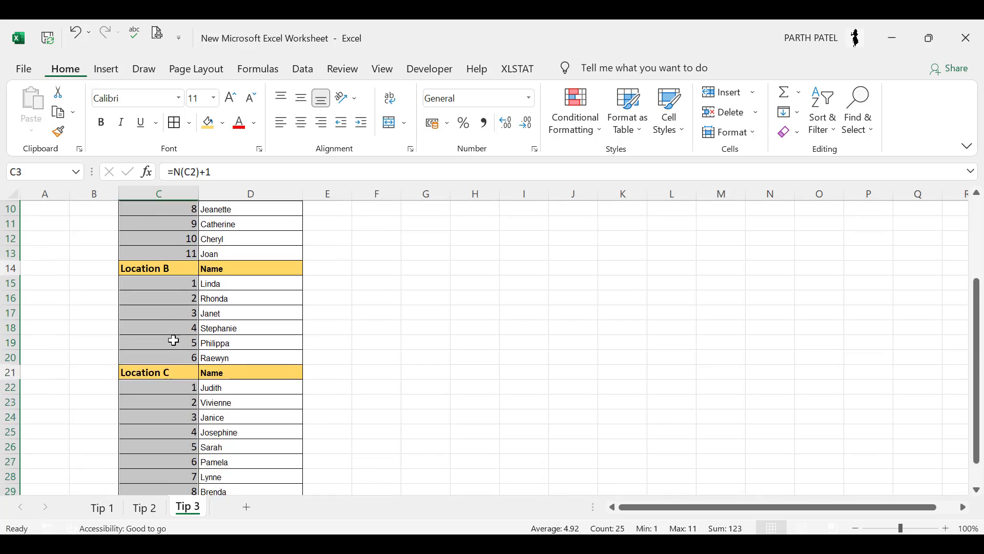
{"action": "scroll", "scroll_direction": "up", "scroll_amount": 3}
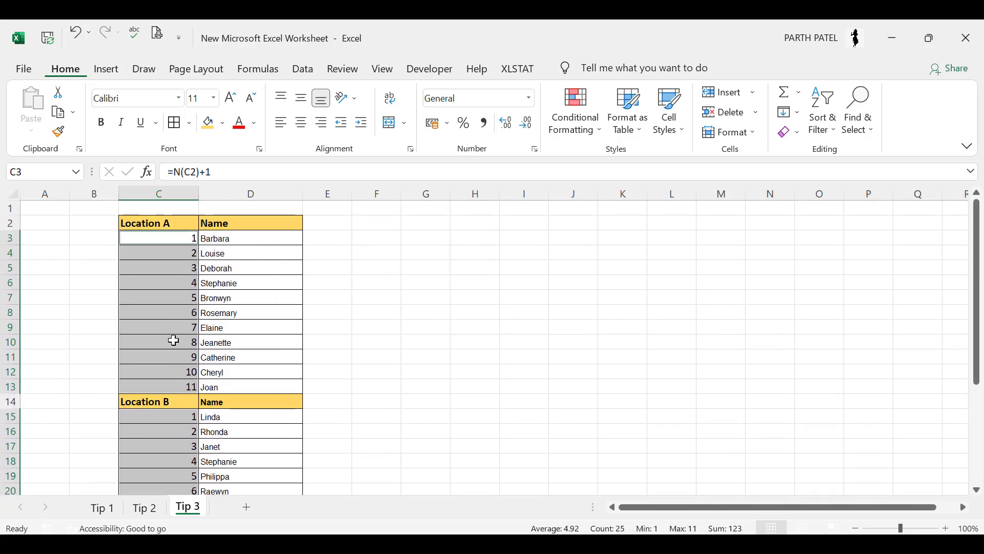
Enter =N(D3) in E3 to show N applied to the name Barbara returns 0.
{"action": "left_click", "coordinate": [250, 238]}
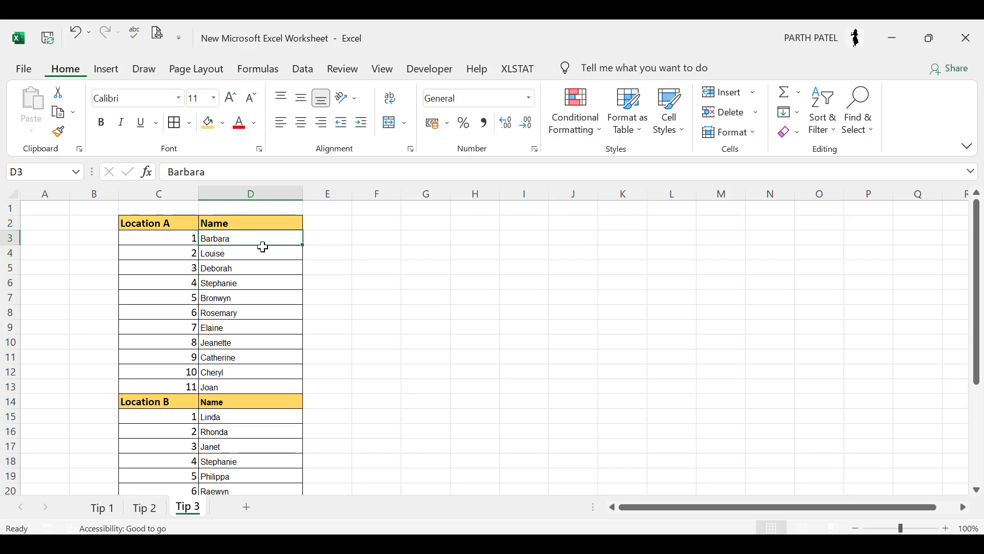
{"action": "left_click", "coordinate": [326, 238]}
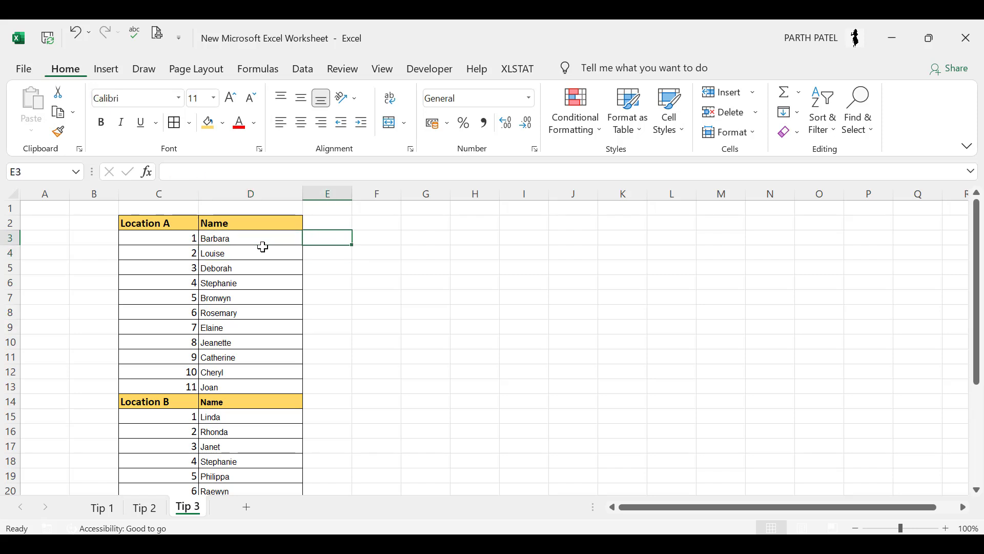
{"action": "type", "text": "=N"}
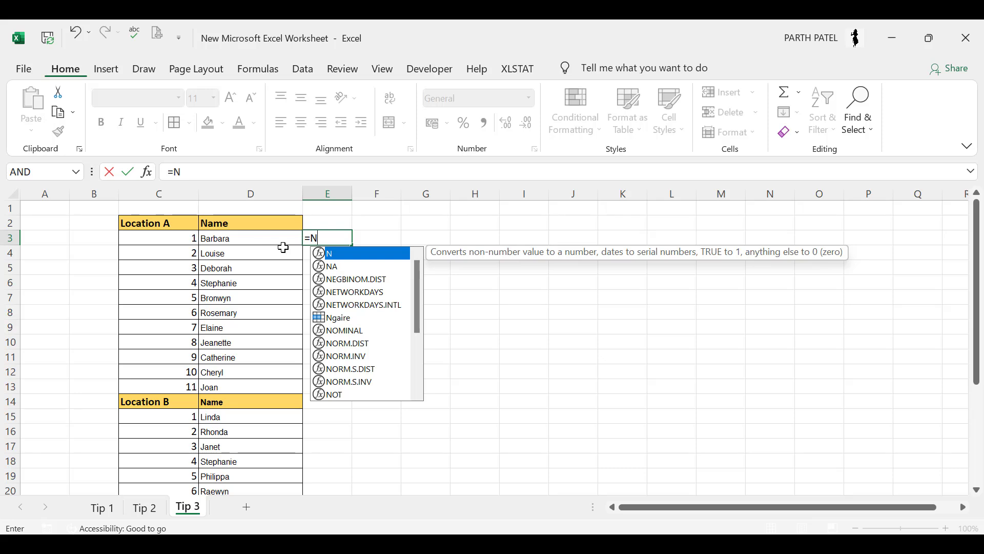
{"action": "mouse_move", "coordinate": [447, 259]}
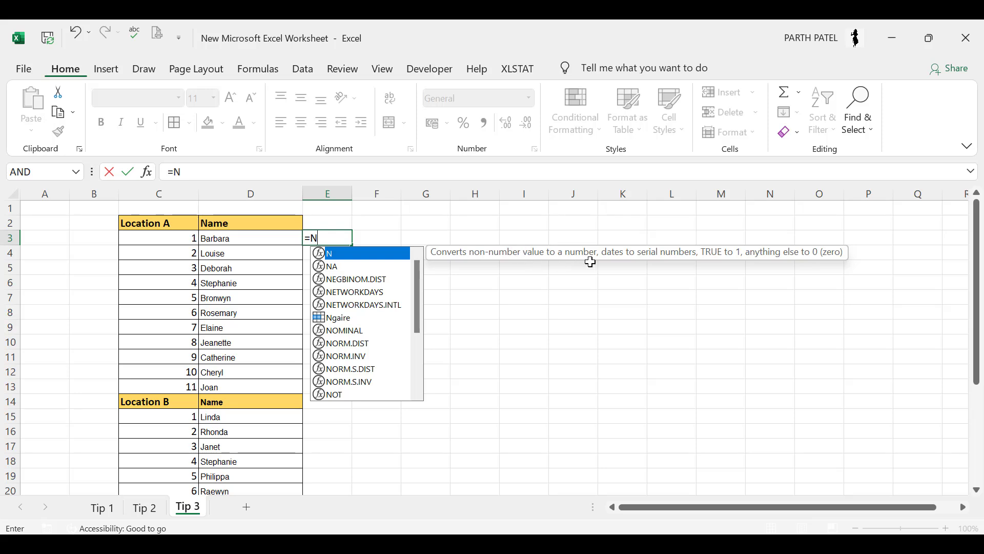
{"action": "mouse_move", "coordinate": [261, 240]}
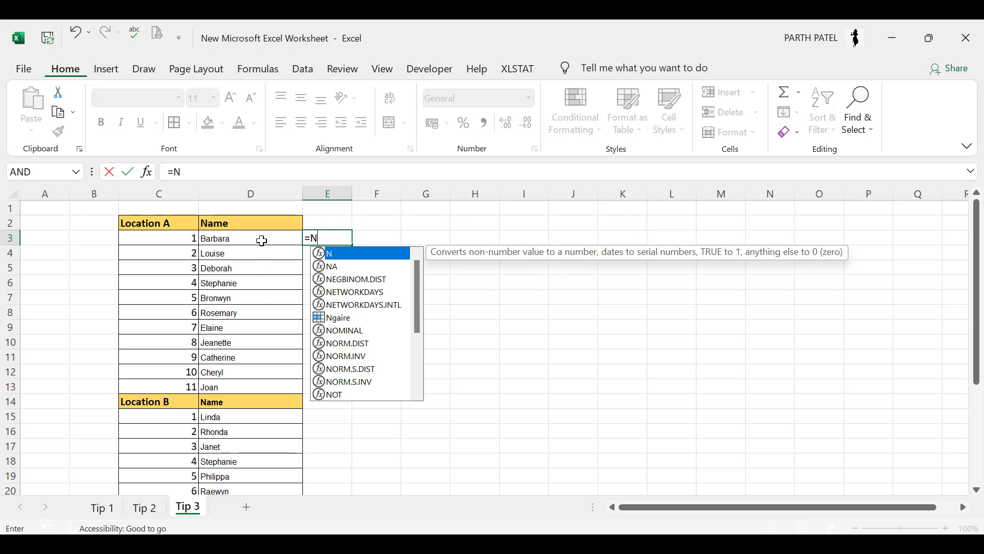
{"action": "key", "text": "Enter"}
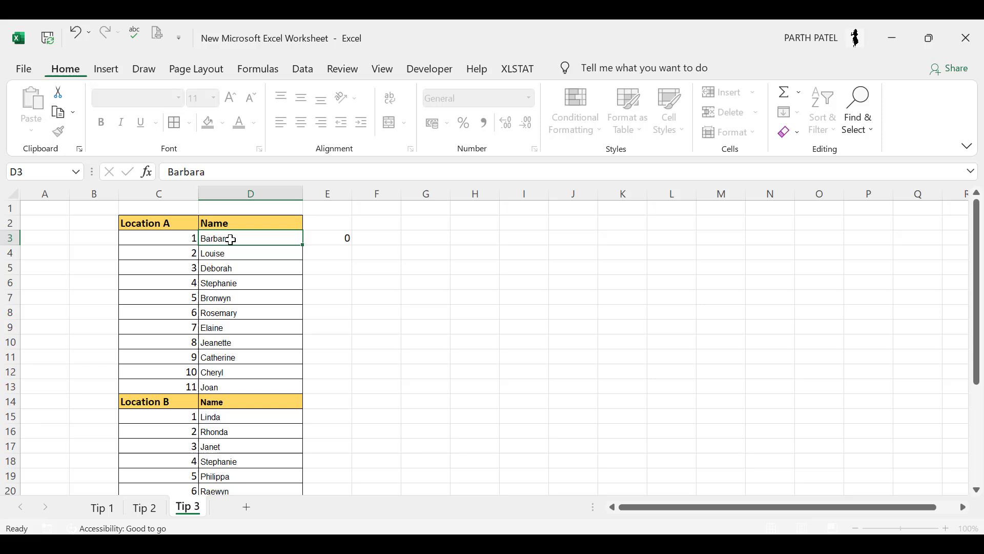
{"action": "type", "text": "=N(D3"}
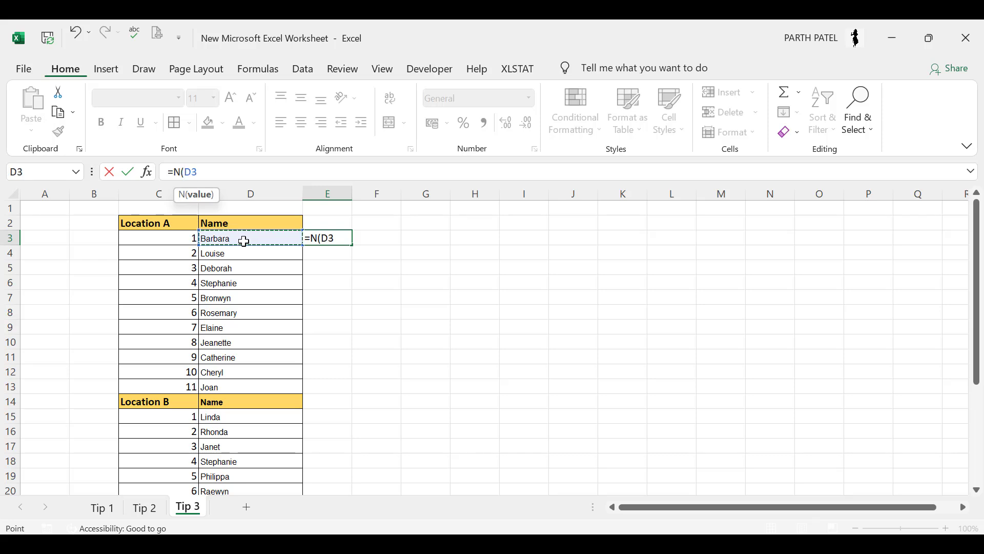
{"action": "key", "text": "Enter"}
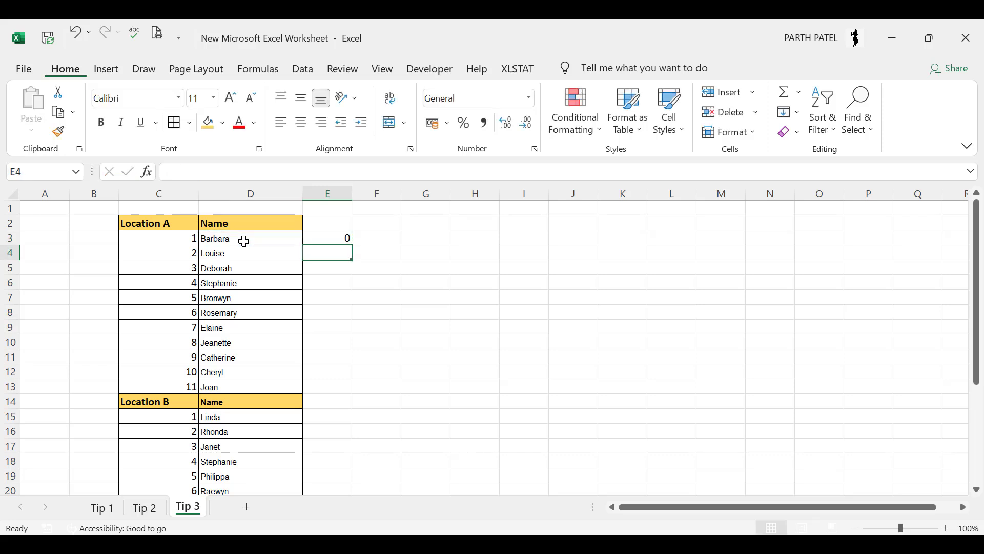
Inspect the test formula in E3 and the serial-number formulas in C3 and C4.
{"action": "left_click", "coordinate": [159, 238]}
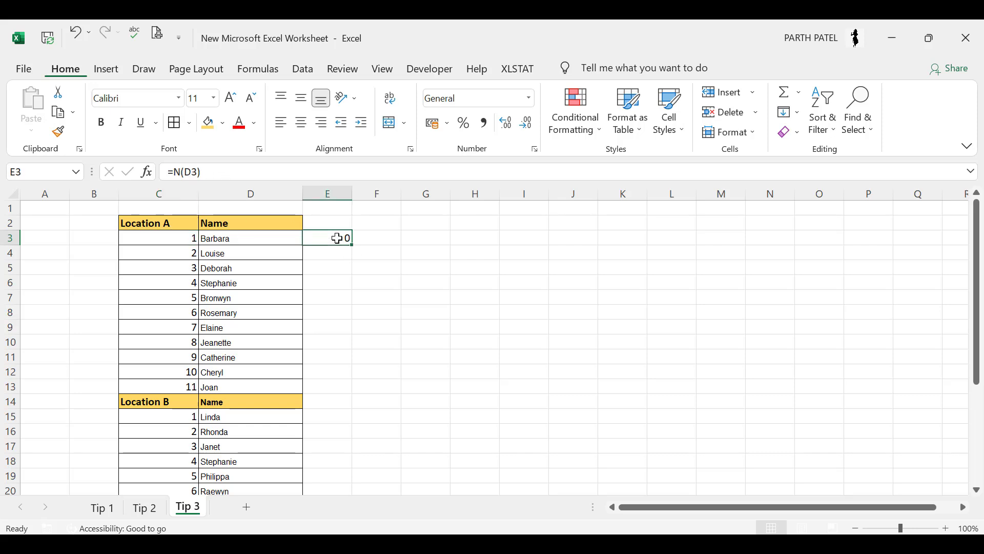
{"action": "left_click", "coordinate": [157, 238]}
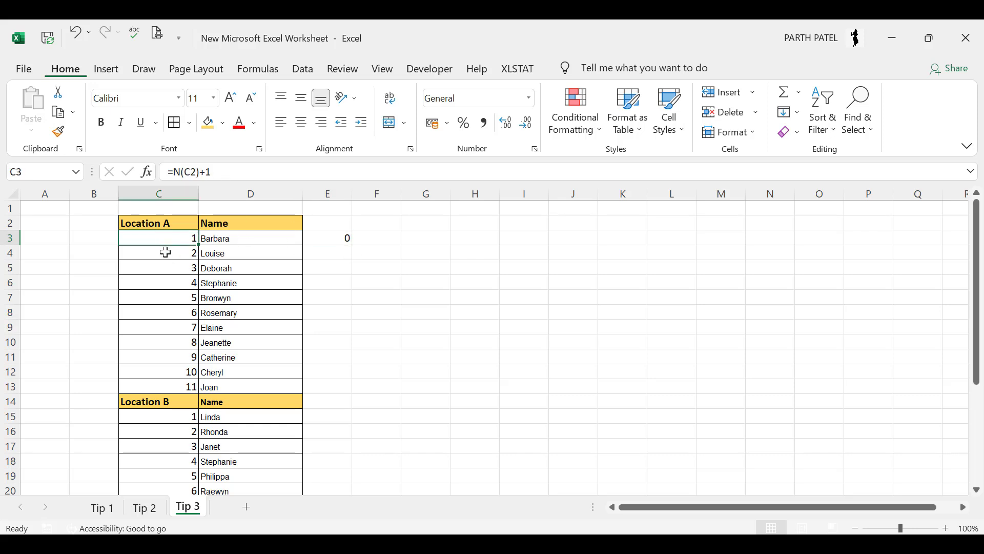
{"action": "left_click", "coordinate": [158, 252]}
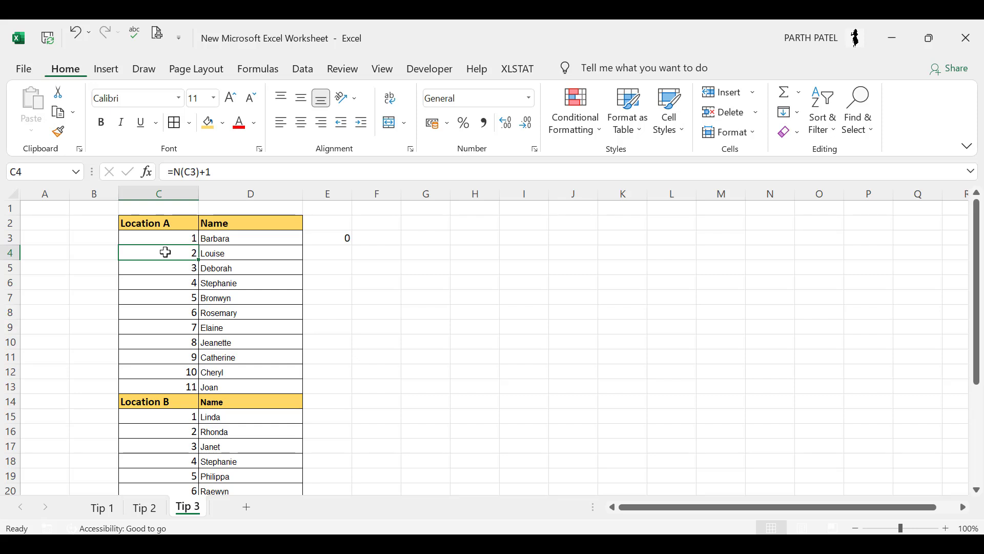